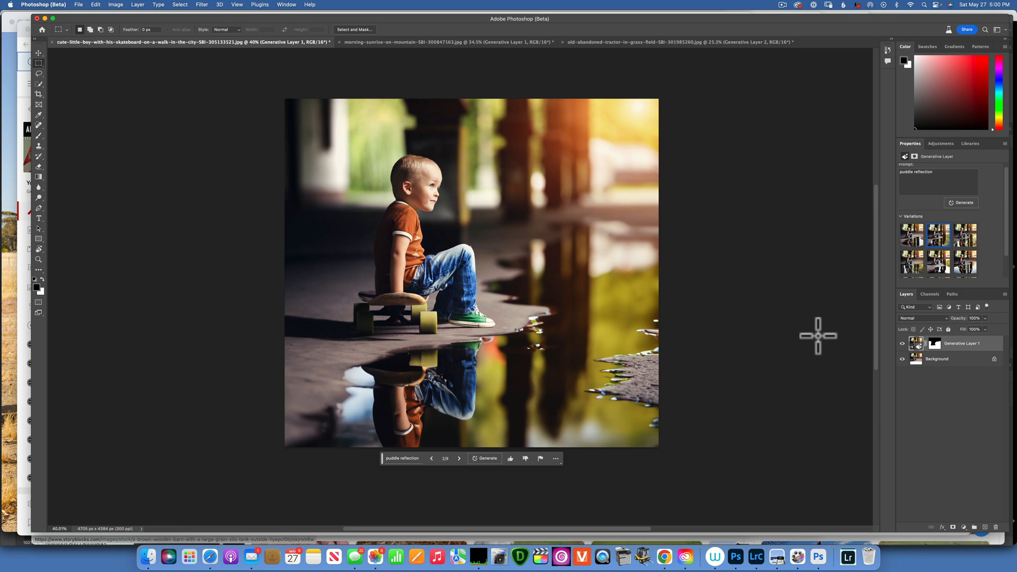
mouse_move(595, 322)
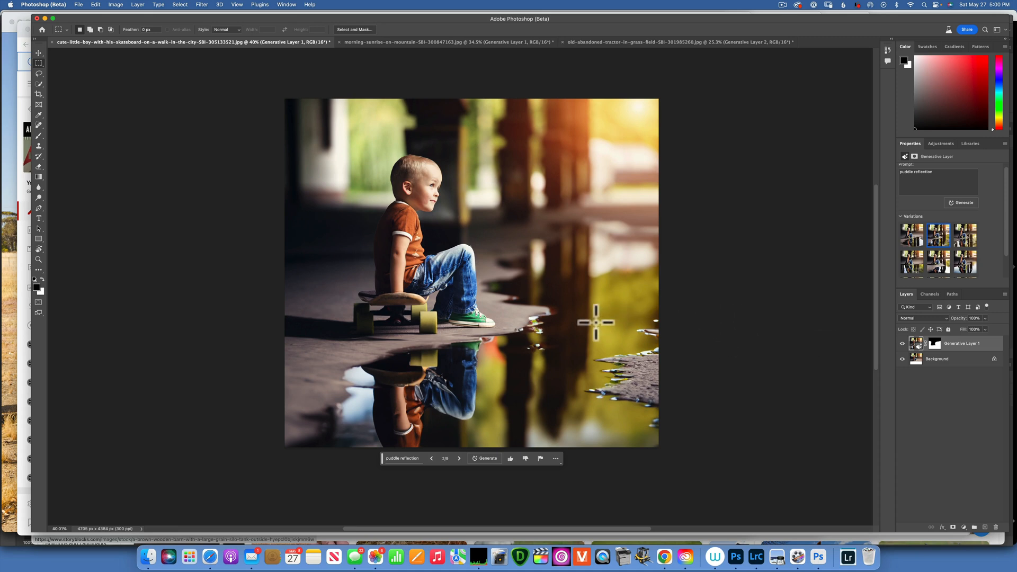
mouse_move(564, 337)
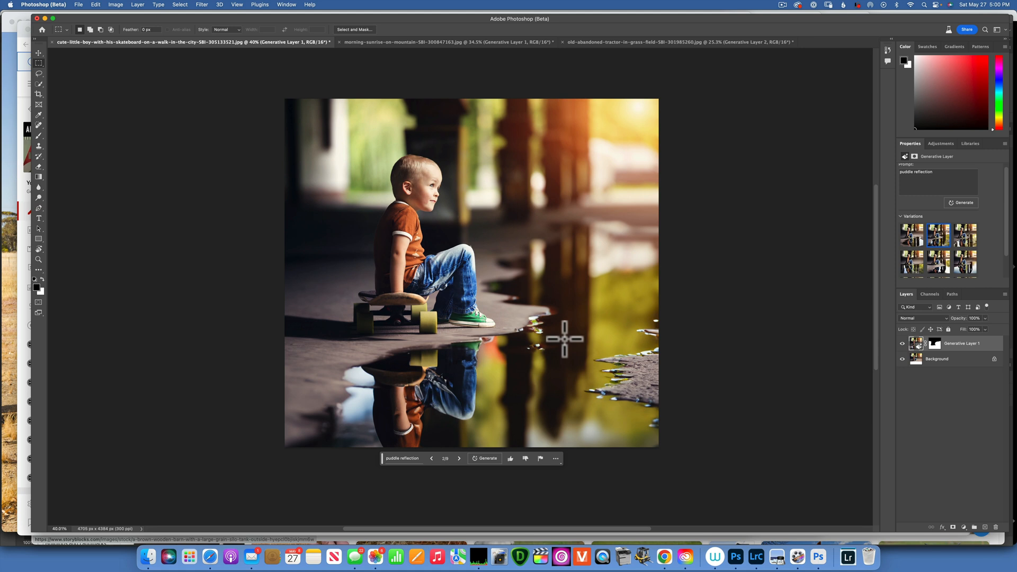
mouse_move(766, 308)
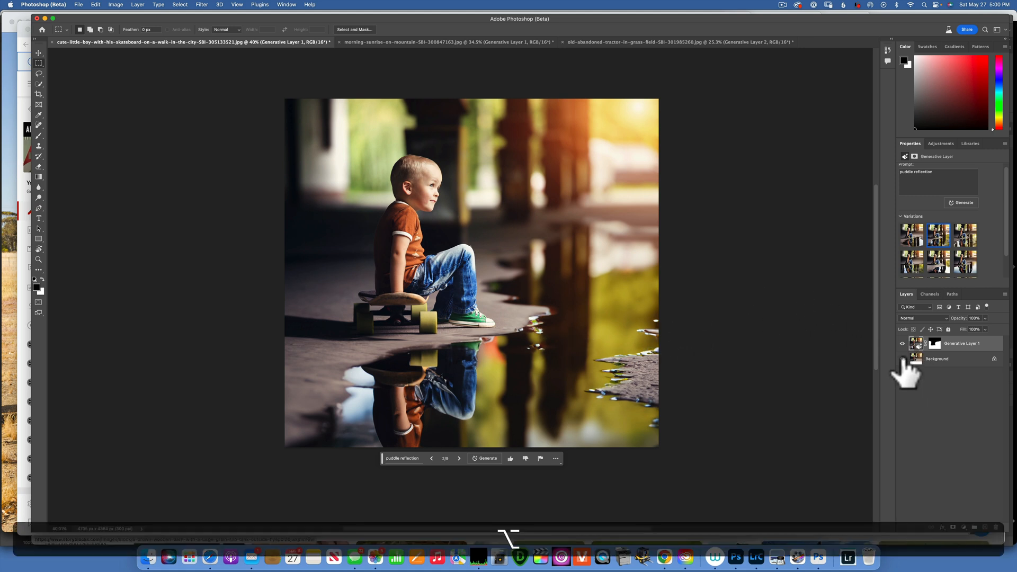
- Preview the hiker and tractor photos, then return to the skateboarder photo
left_click(901, 360)
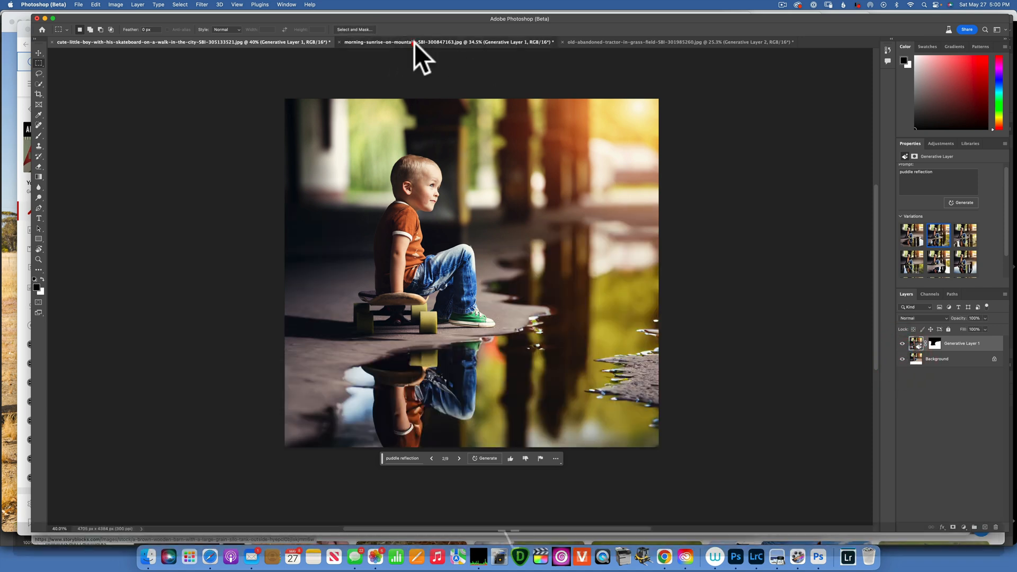
left_click(447, 41)
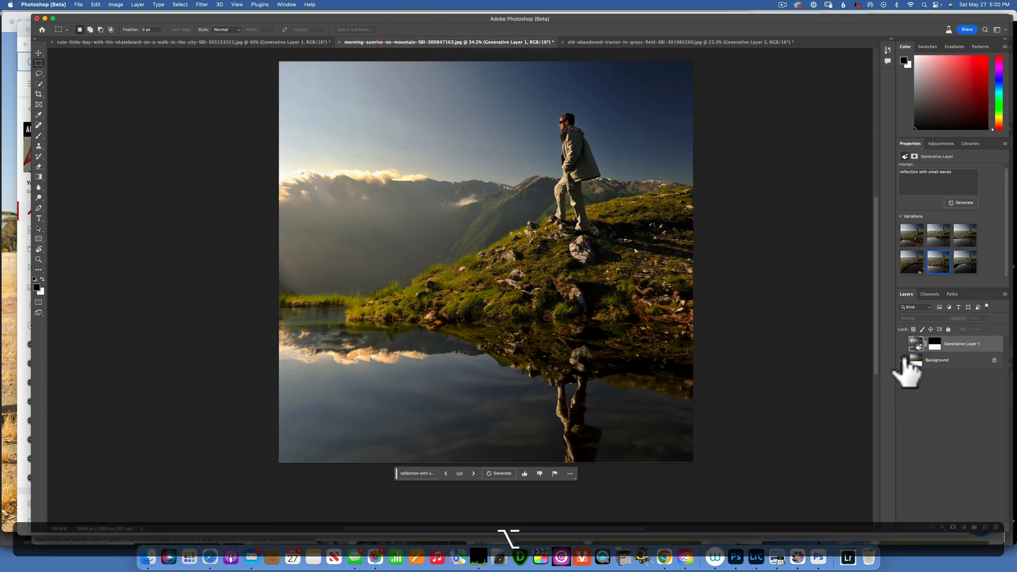
left_click(902, 344)
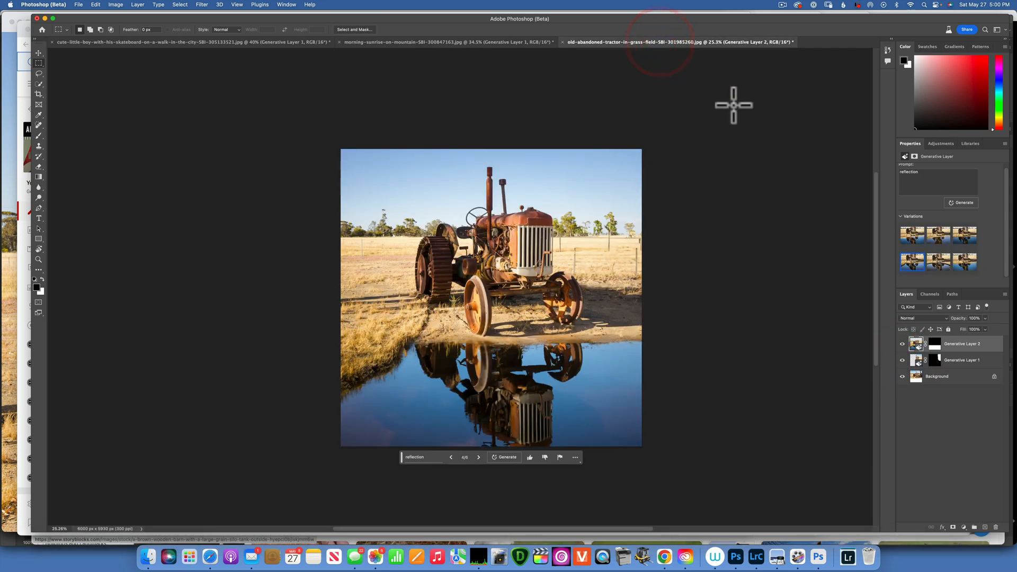
left_click(902, 376)
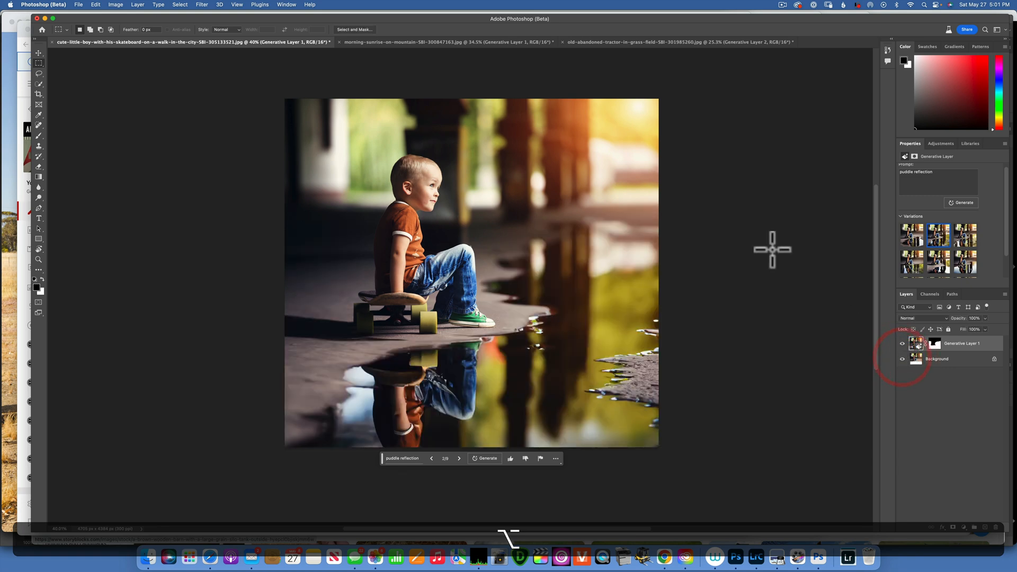
left_click(419, 41)
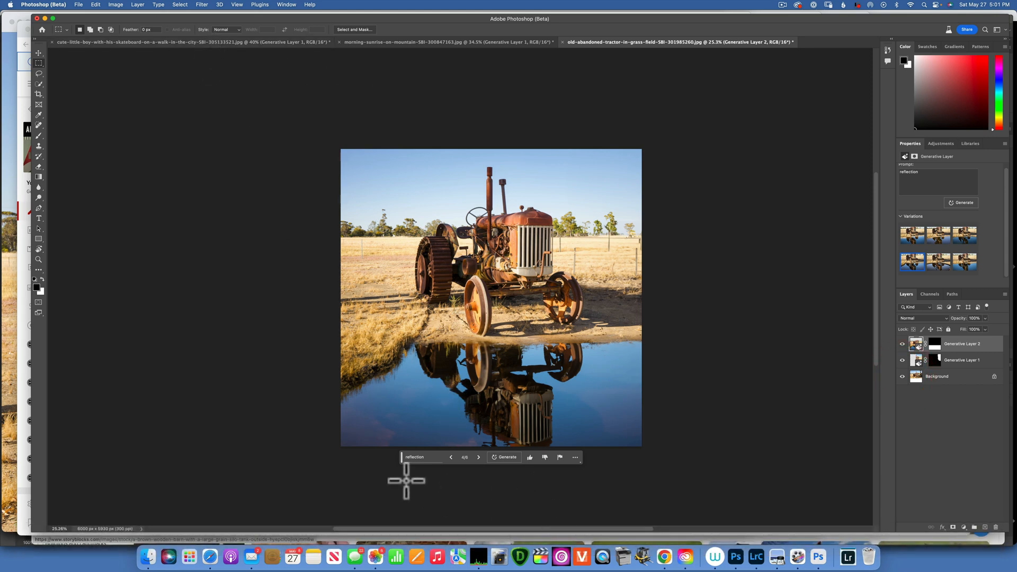
left_click(188, 41)
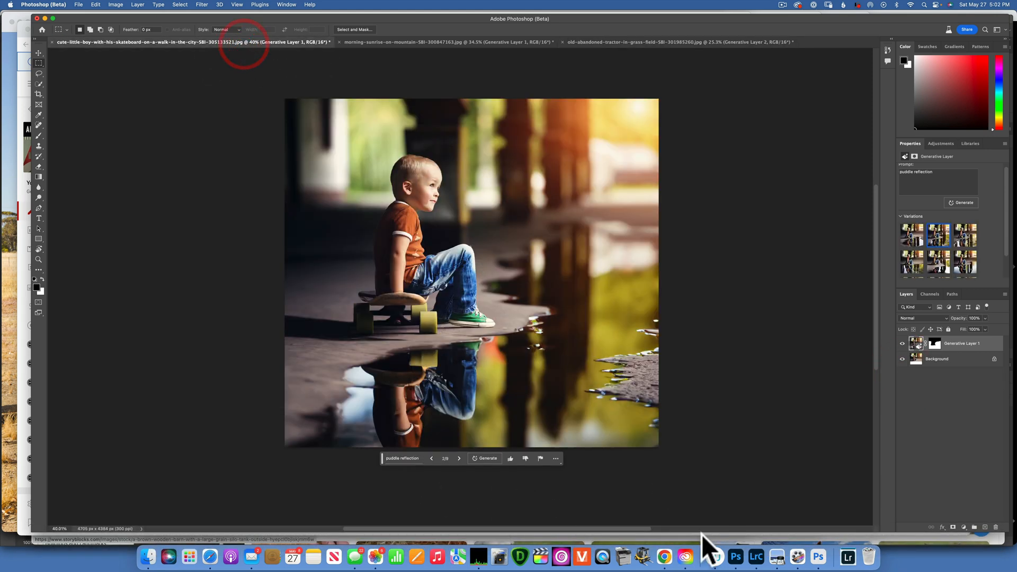
mouse_move(685, 556)
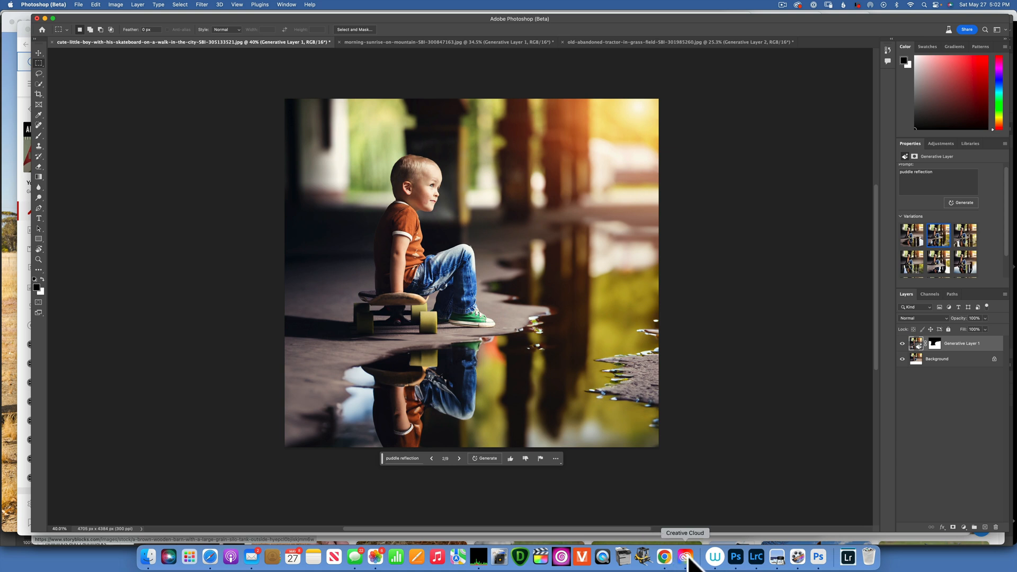
- Bring up the Creative Cloud app from the Dock to show Photoshop (Beta) installed
left_click(685, 556)
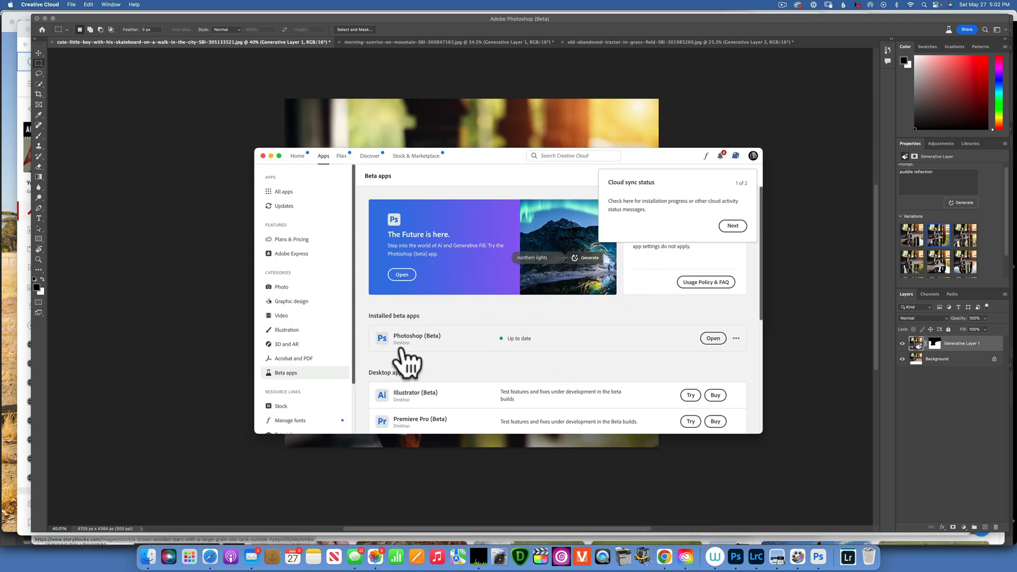
mouse_move(586, 340)
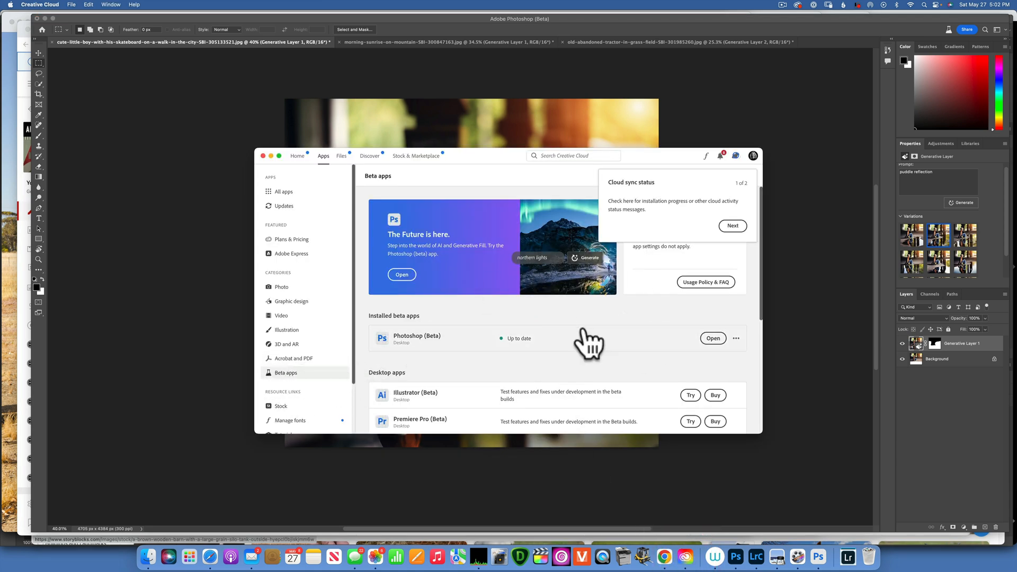
mouse_move(549, 336)
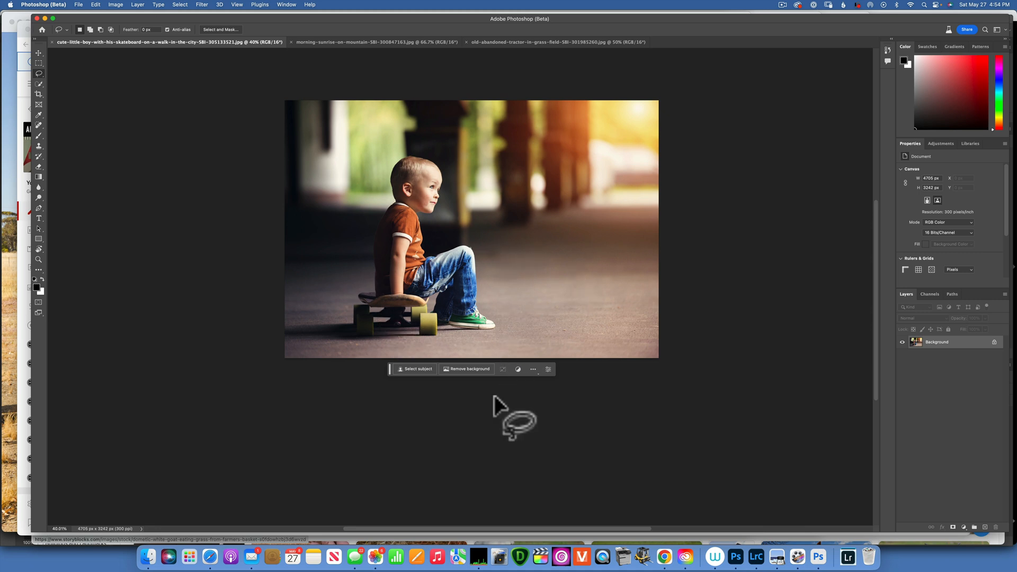
- Enlarge the skateboarder canvas downward with the Crop tool, leaving a blank band below
left_click(39, 94)
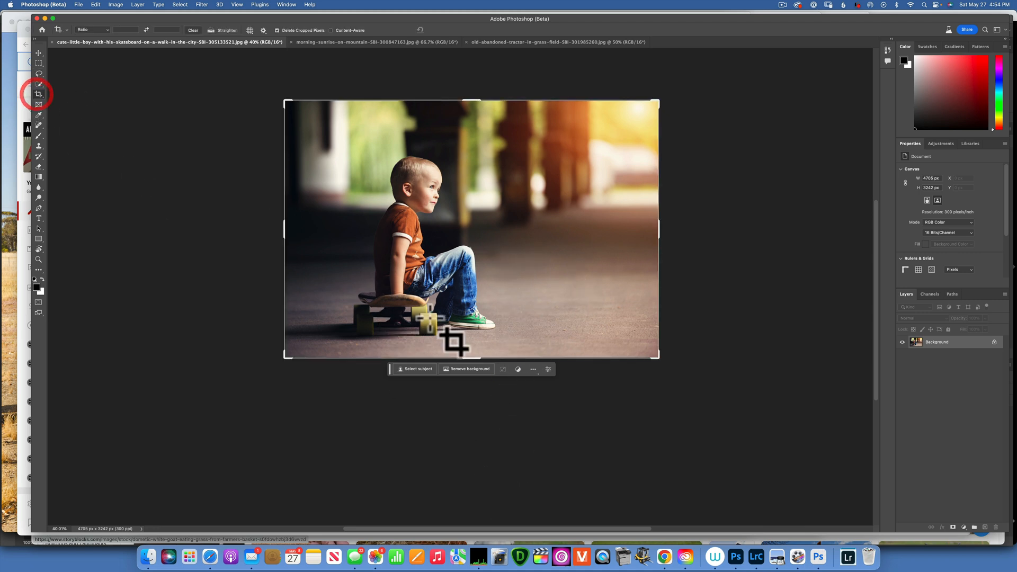
left_click_drag(471, 355, 485, 412)
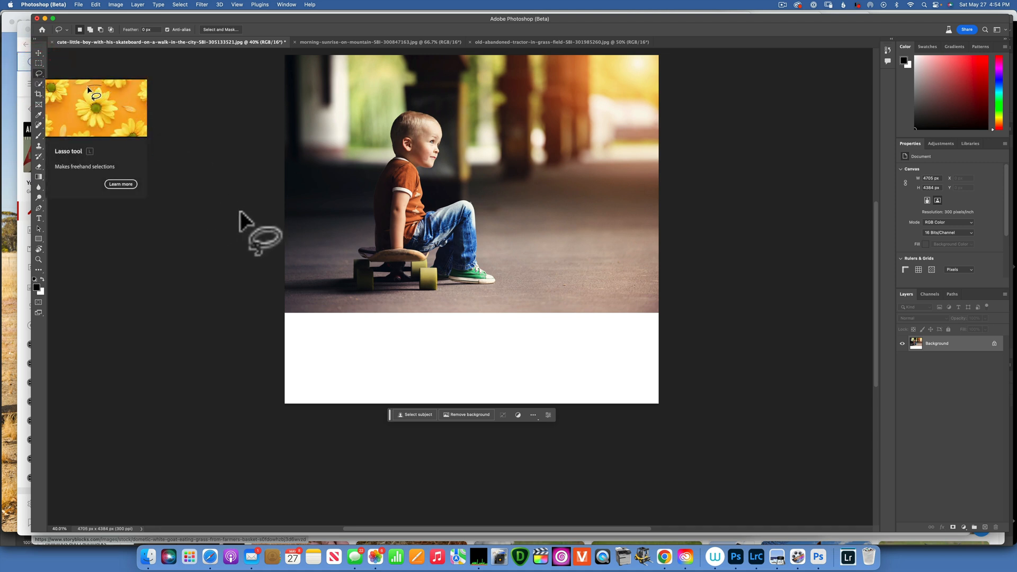
- Lasso the pavement and blank band around the boy, excluding the boy and skateboard
left_click_drag(260, 233, 361, 250)
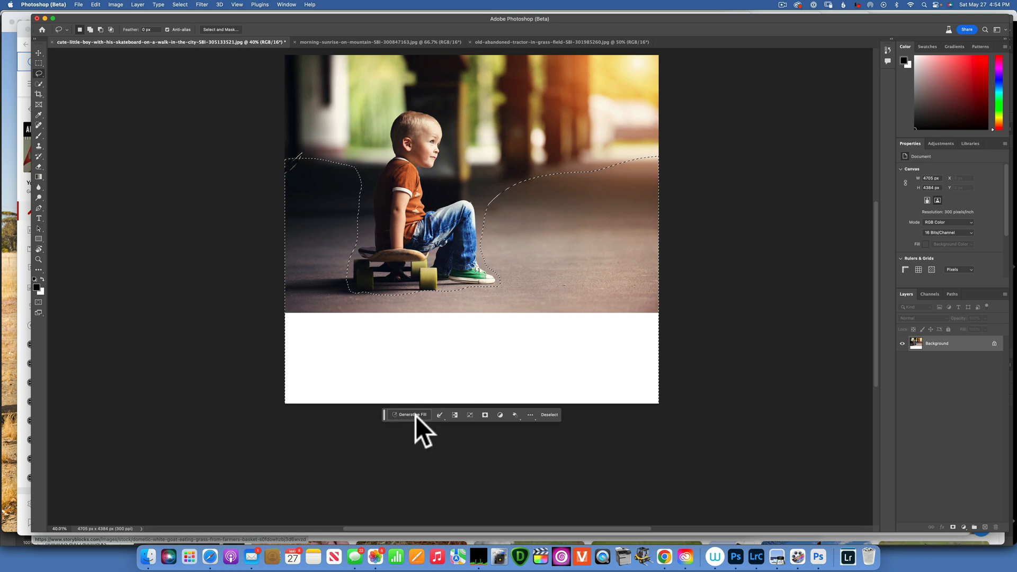
- Generate a 'puddle reflection' fill for the selected pavement and blank band
left_click(409, 414)
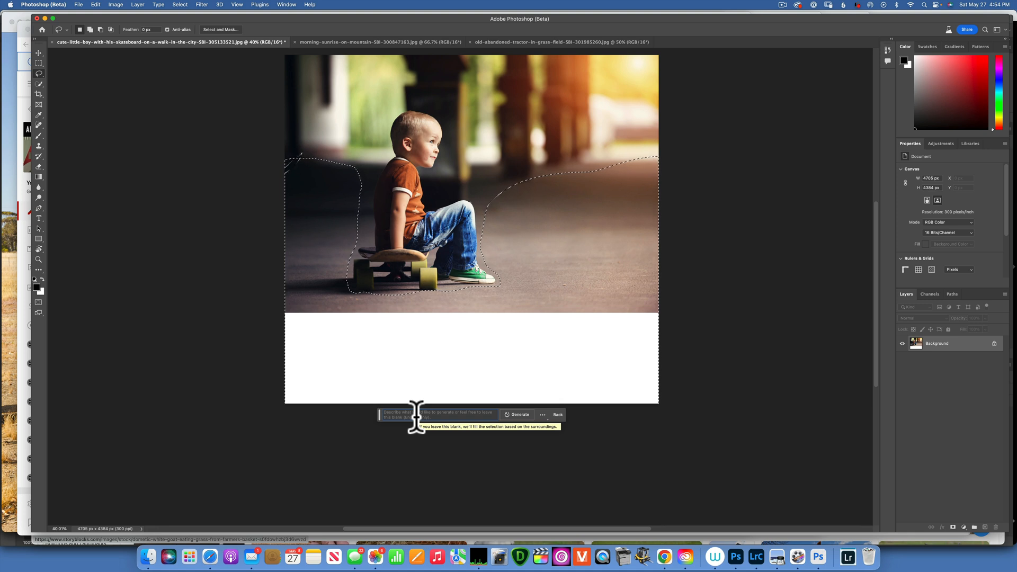
type("puddle reflection")
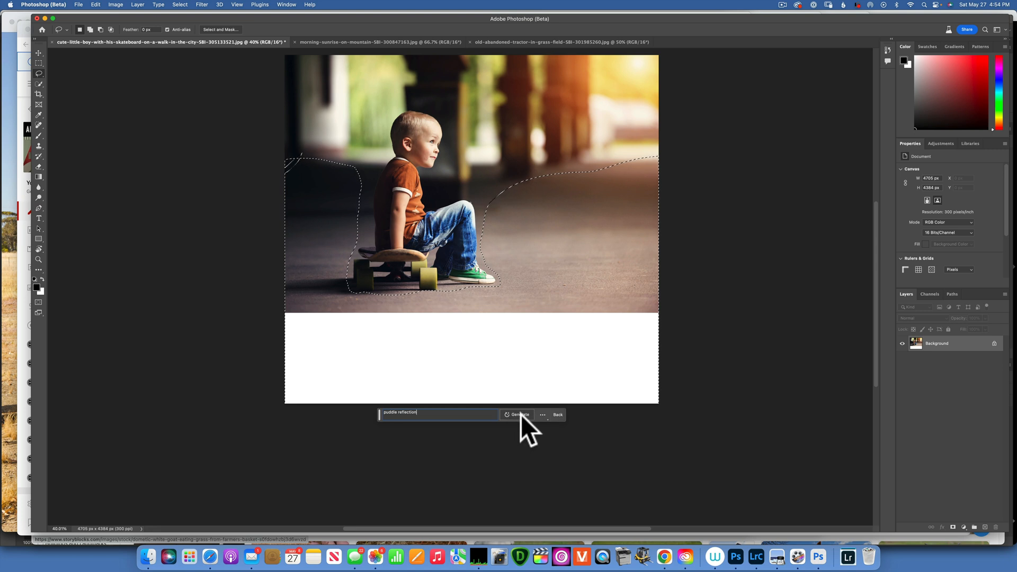
left_click(519, 415)
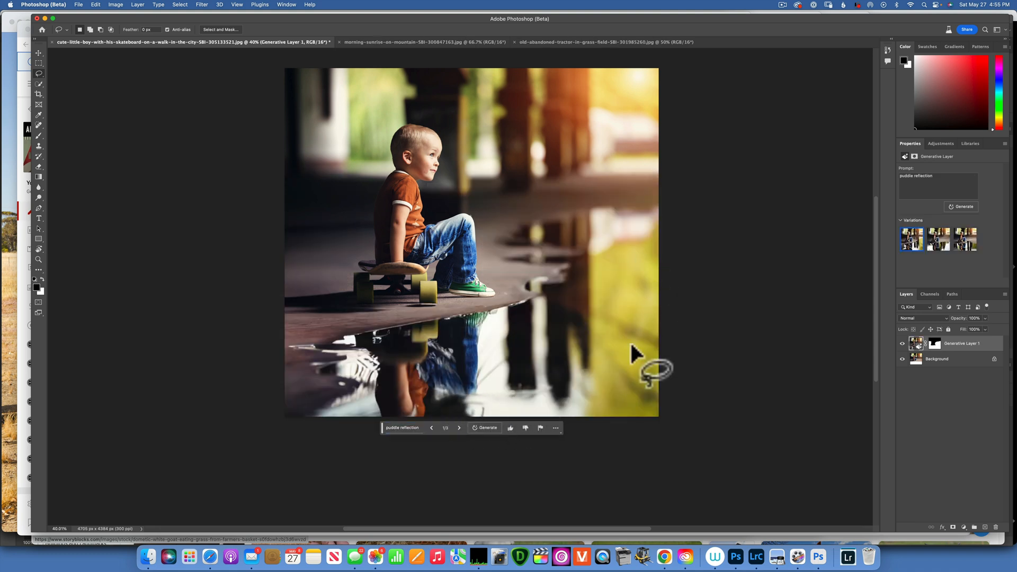
- Preview puddle variations and regenerate batches until one with a rippled right edge fits
left_click(937, 238)
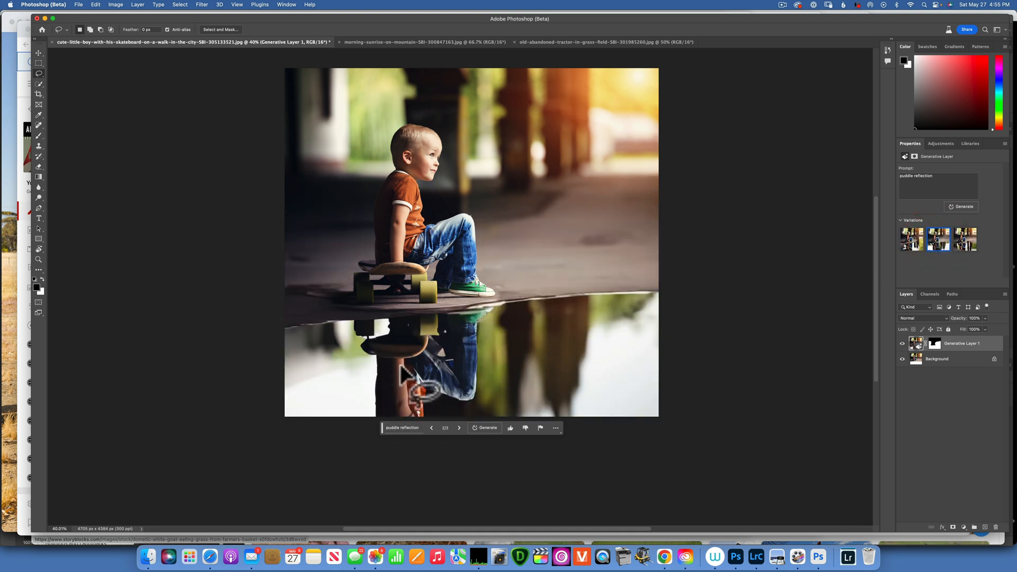
left_click(964, 239)
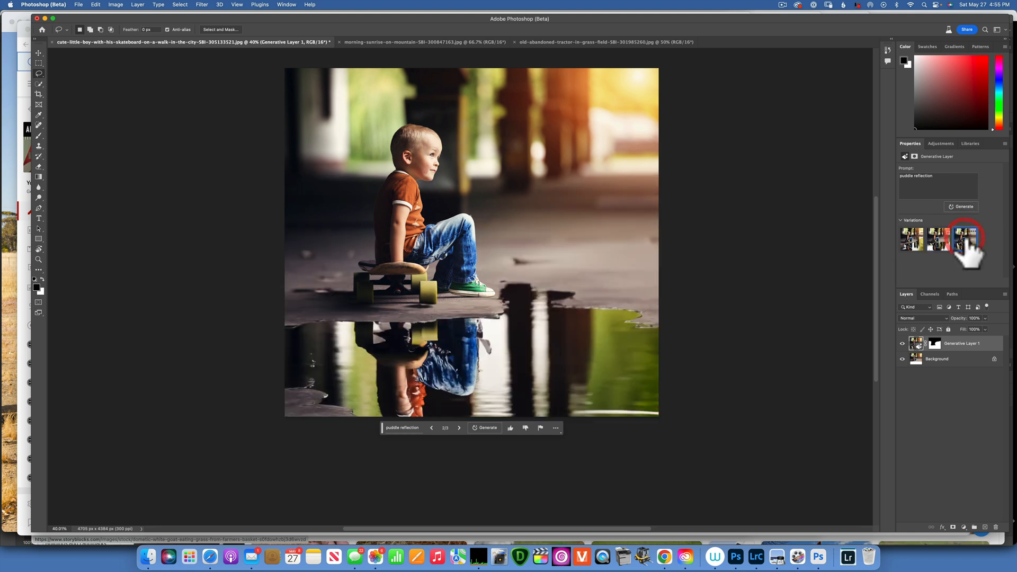
left_click(963, 238)
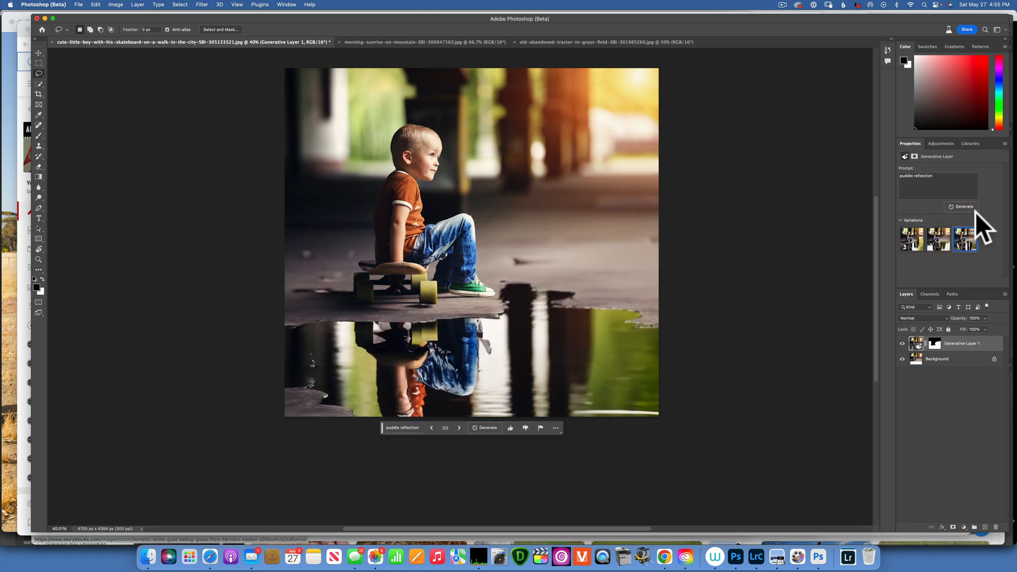
left_click(963, 206)
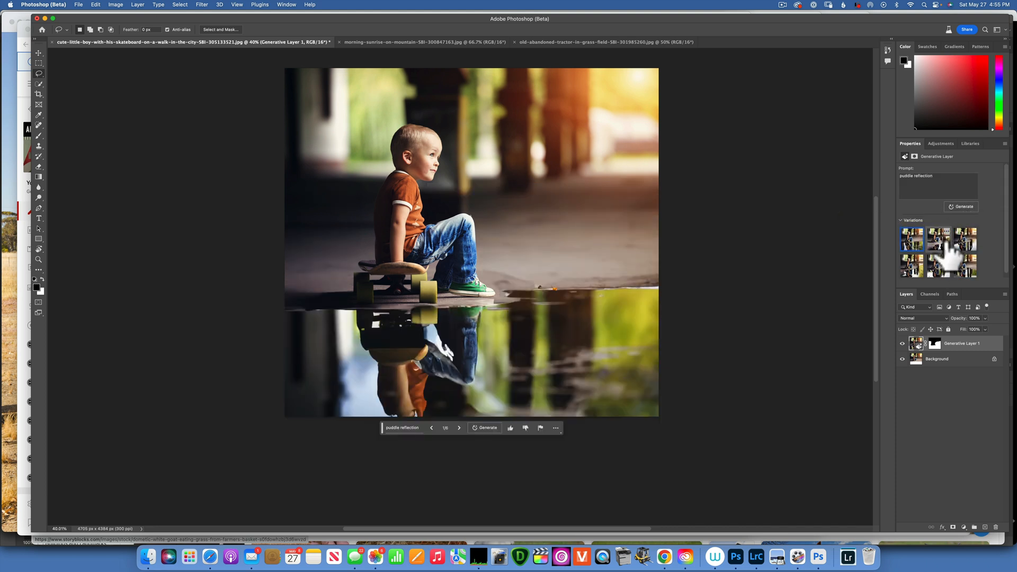
left_click(940, 238)
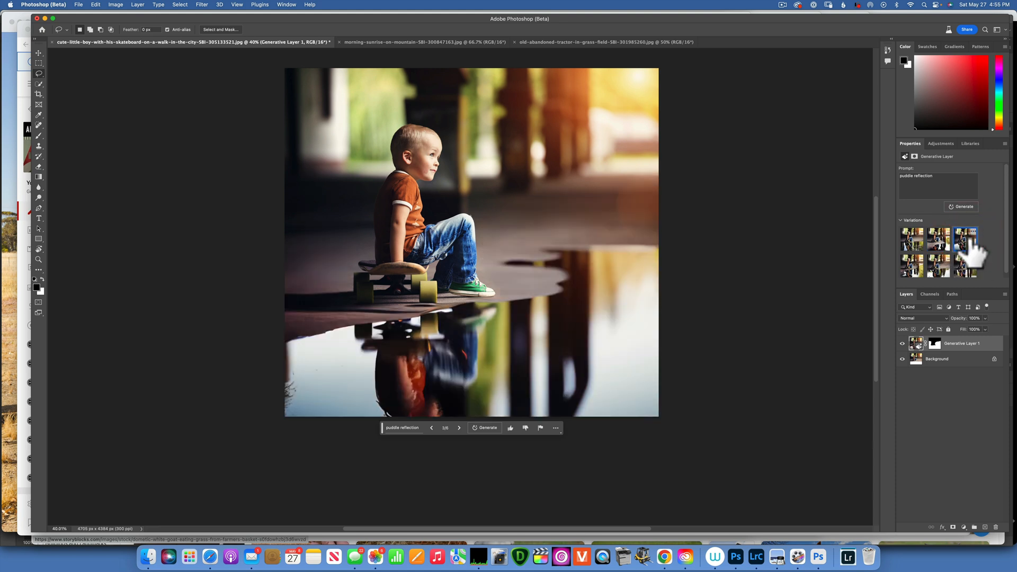
left_click(963, 207)
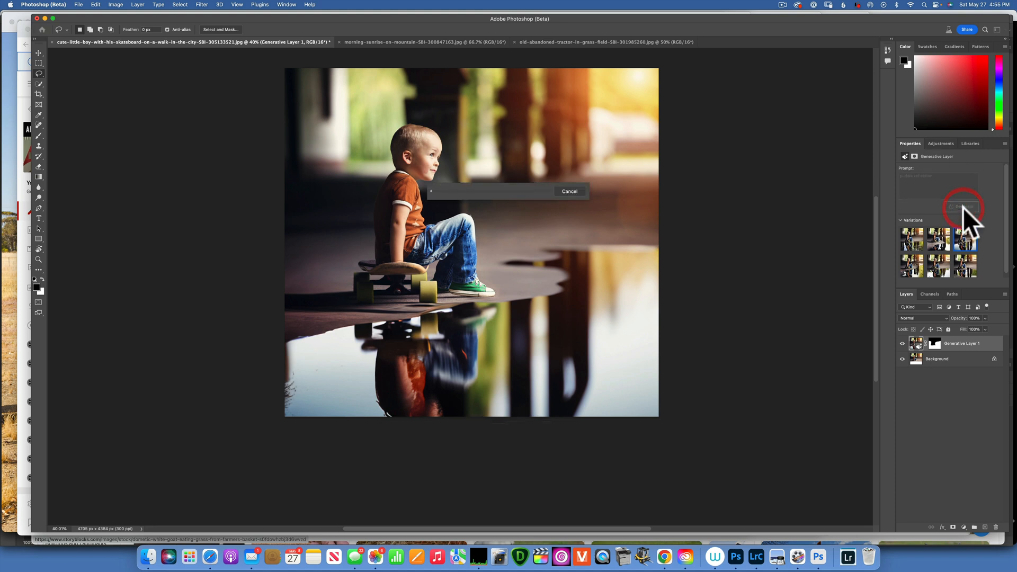
left_click(962, 206)
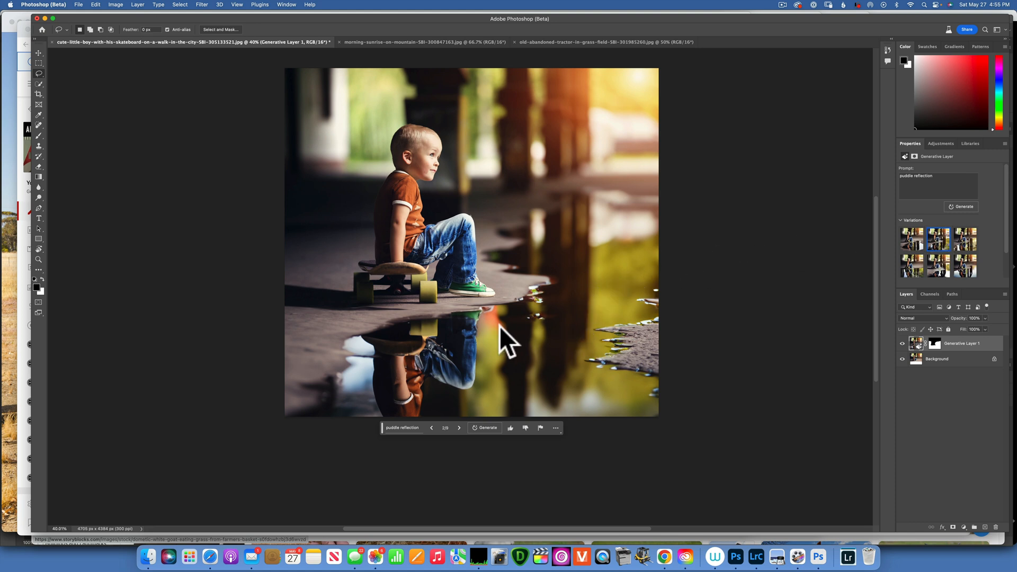
mouse_move(807, 388)
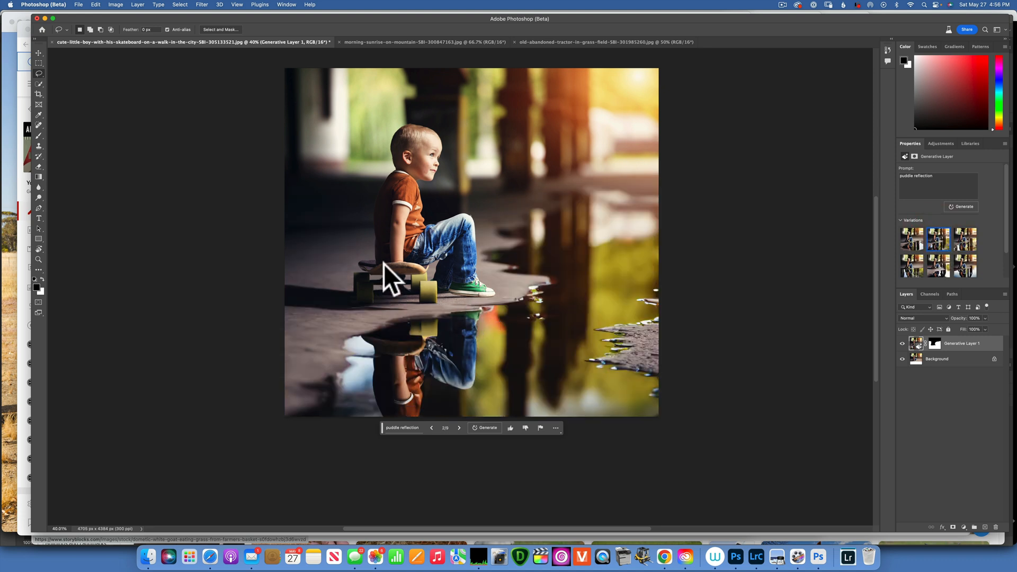
mouse_move(425, 42)
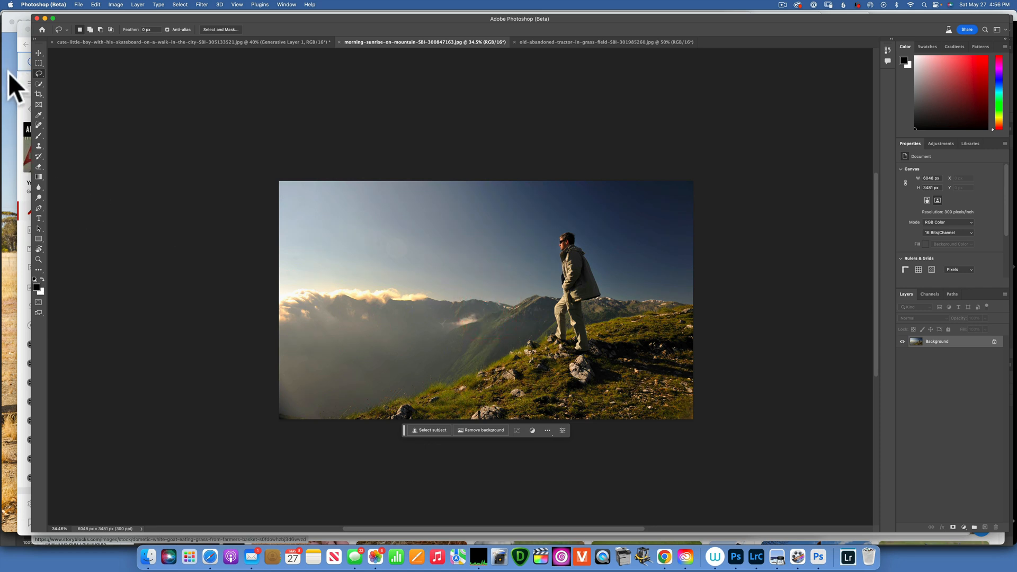
- Enlarge the hiker photo's canvas downward with the Crop tool for a reflection band
left_click(39, 95)
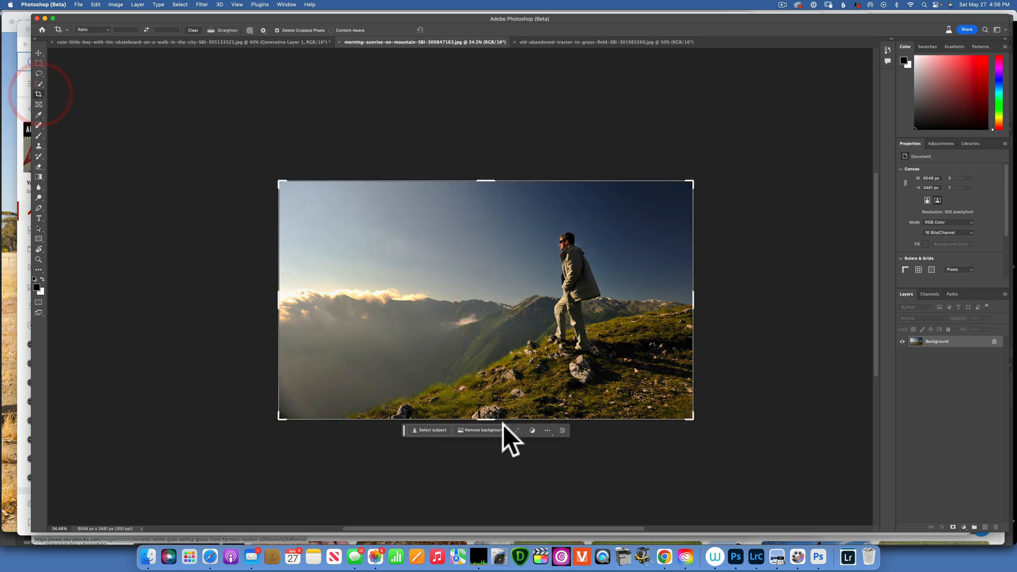
left_click_drag(486, 421, 495, 499)
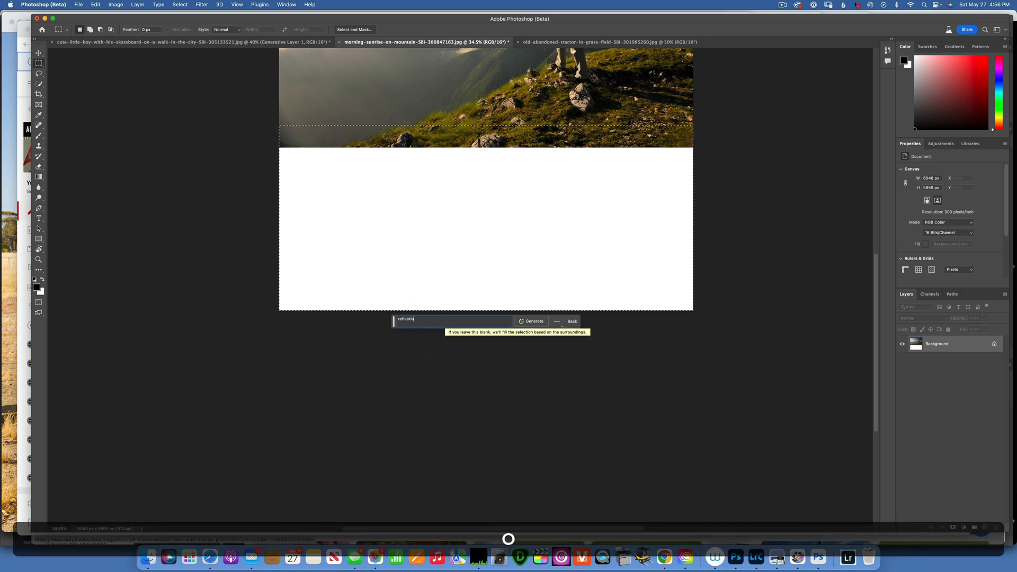
- Generate a 'reflection with small waves' fill below the hiker
type("reflection with")
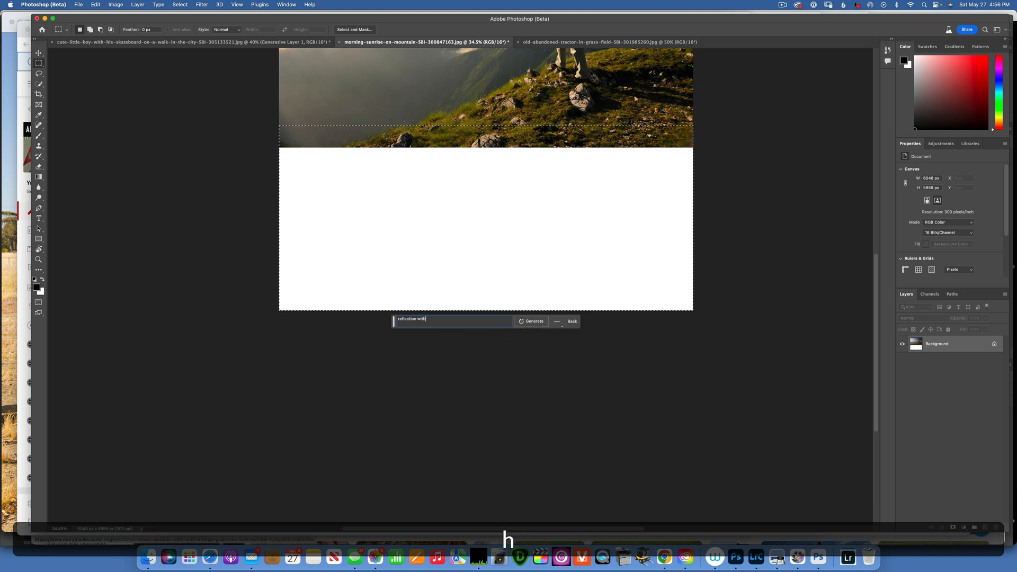
type("small")
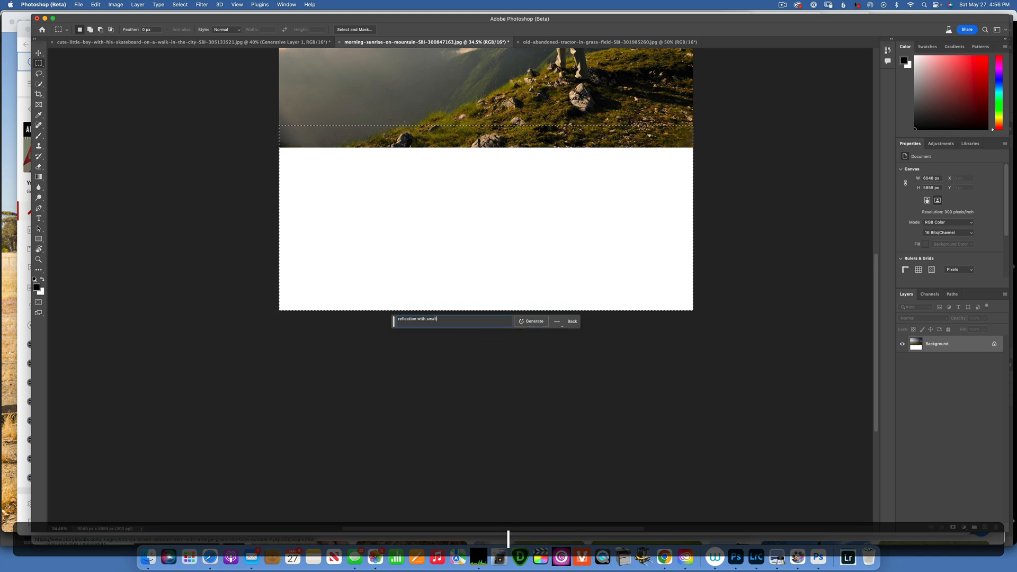
type("waves")
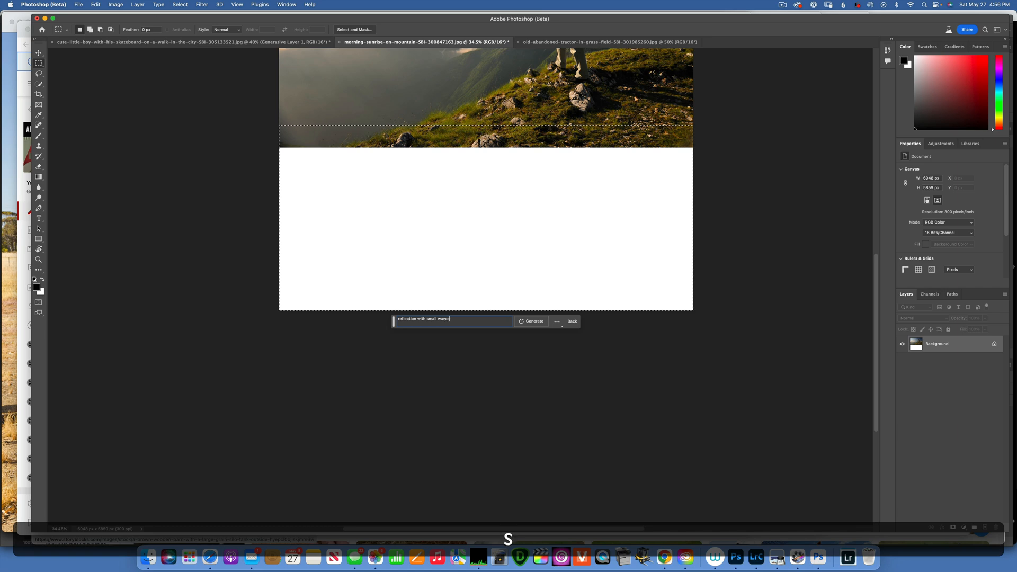
left_click(530, 321)
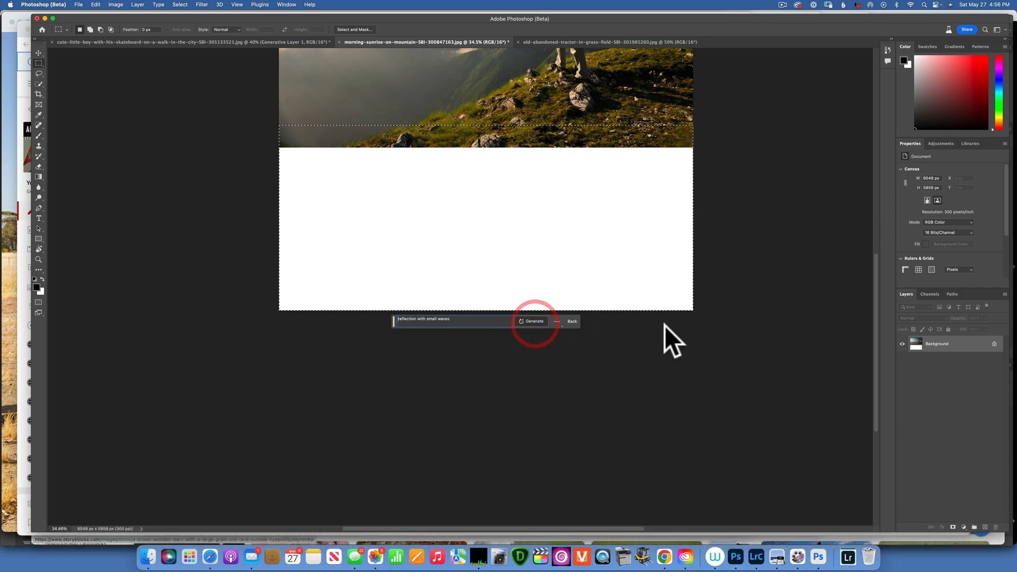
- Compare lake reflection versions, generate more, and choose the one with rocks underwater
left_click(531, 321)
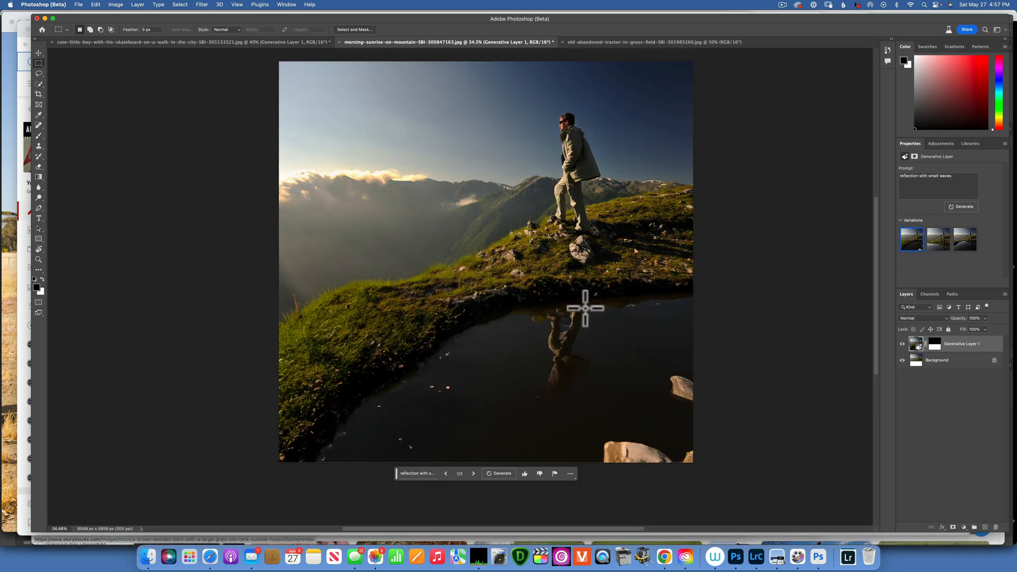
left_click(937, 239)
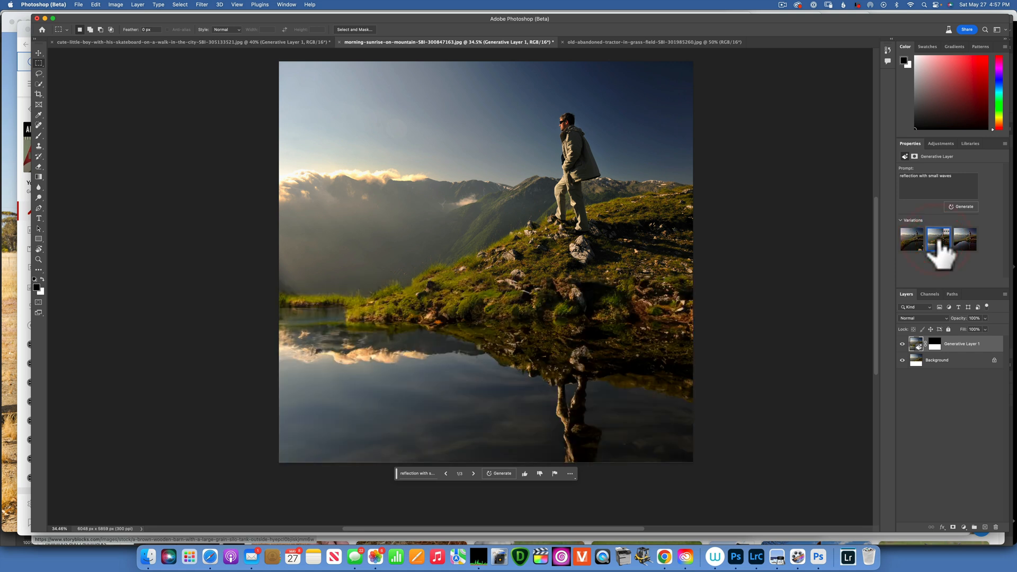
left_click(937, 238)
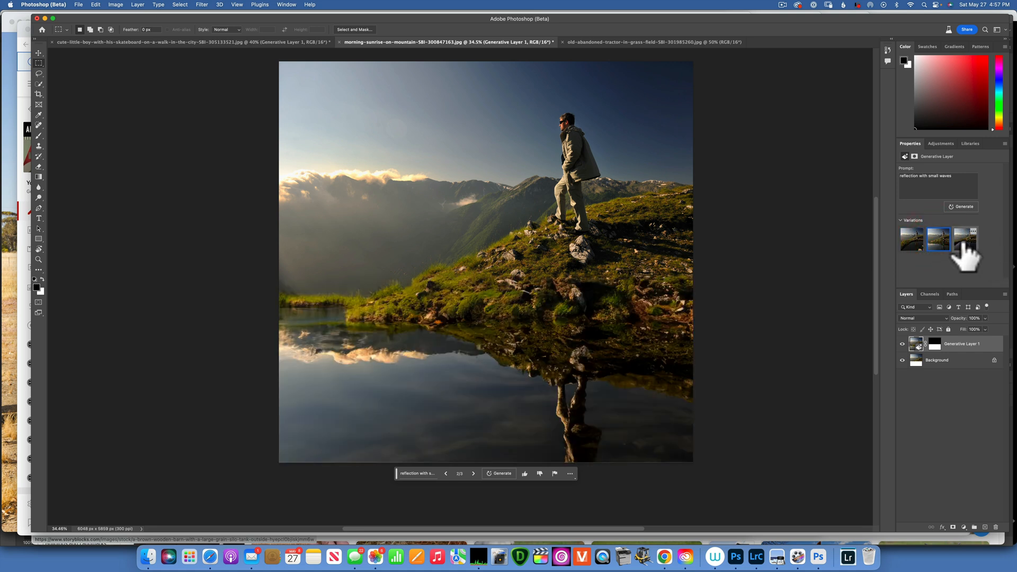
left_click(965, 239)
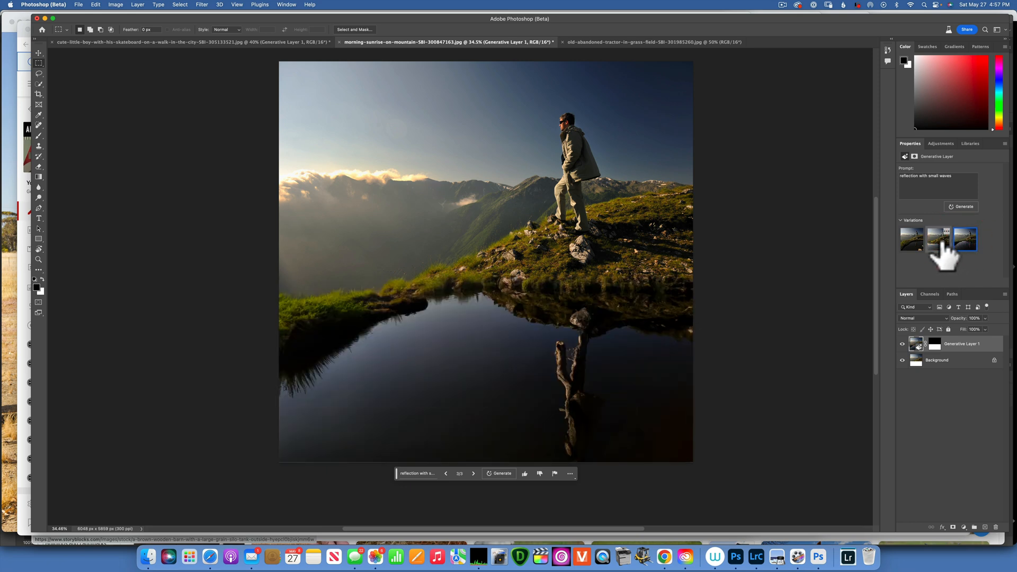
left_click(936, 238)
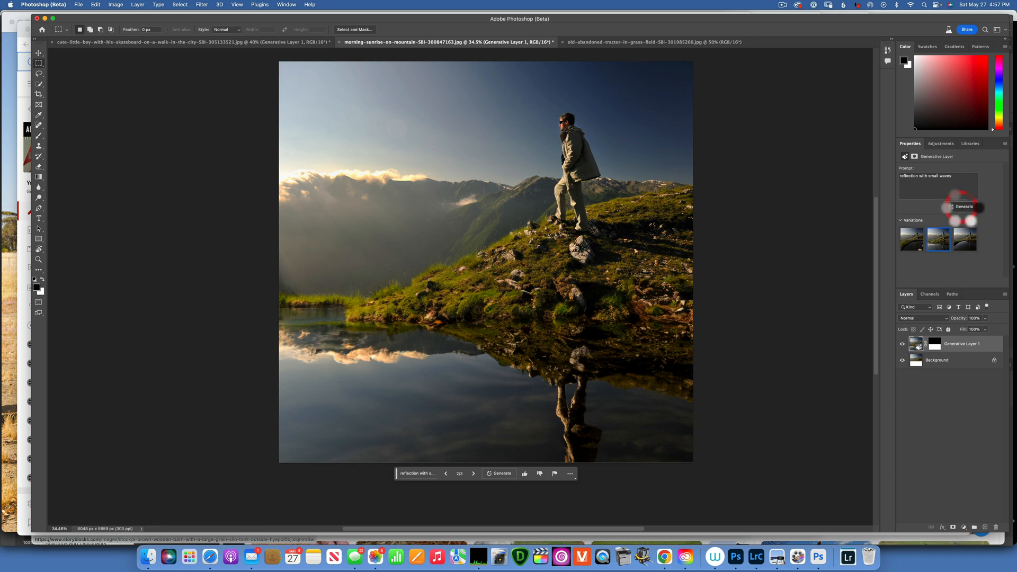
left_click(964, 207)
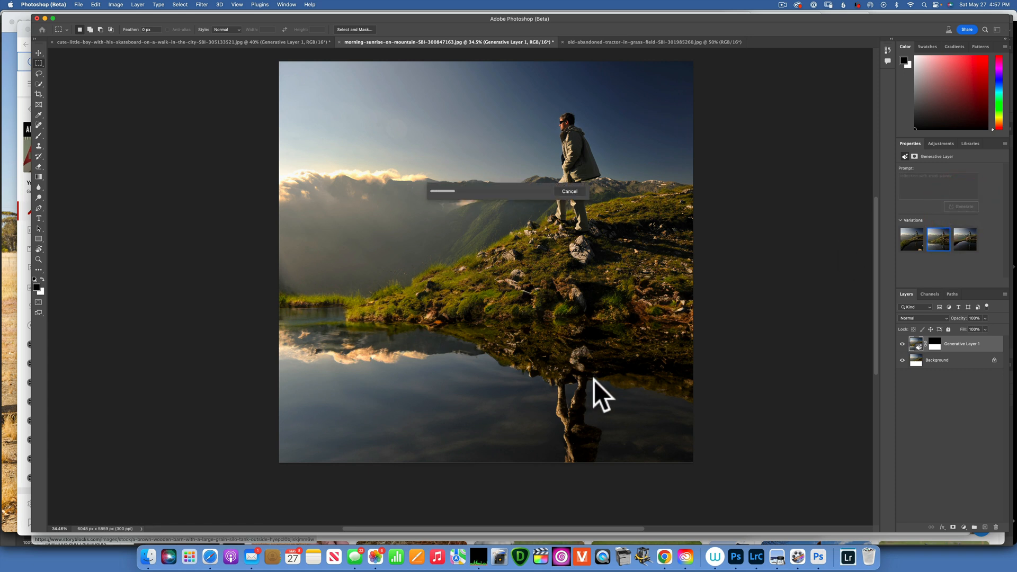
mouse_move(577, 295)
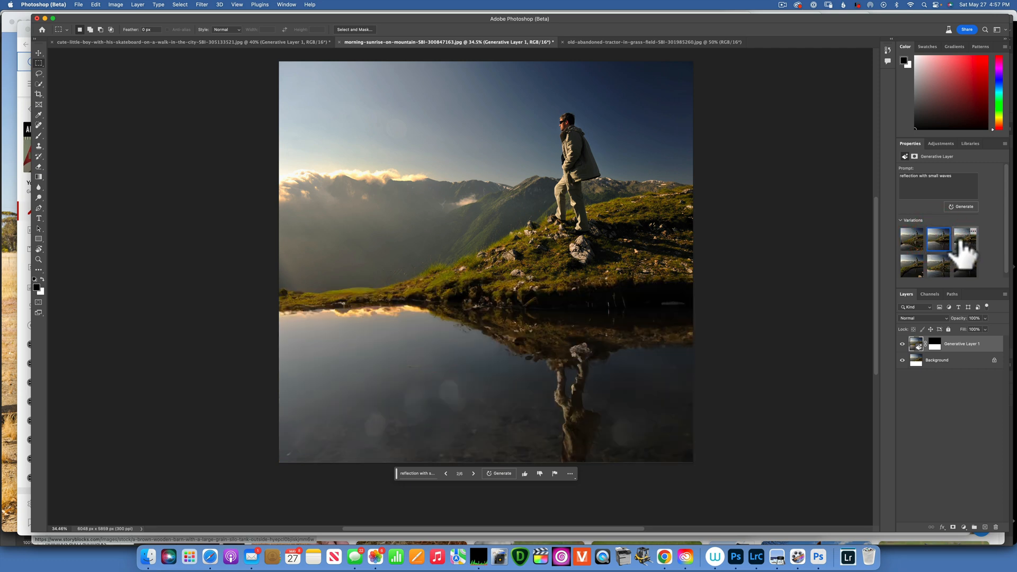
left_click(964, 238)
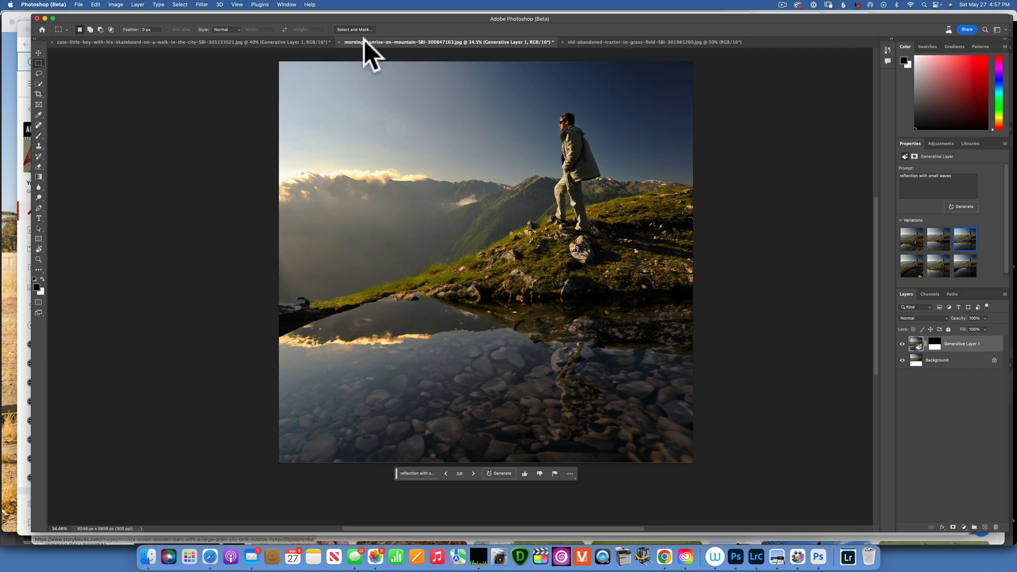
- Remove the tractor photo's right-side tree and machinery with an empty-prompt generative fill
left_click(648, 41)
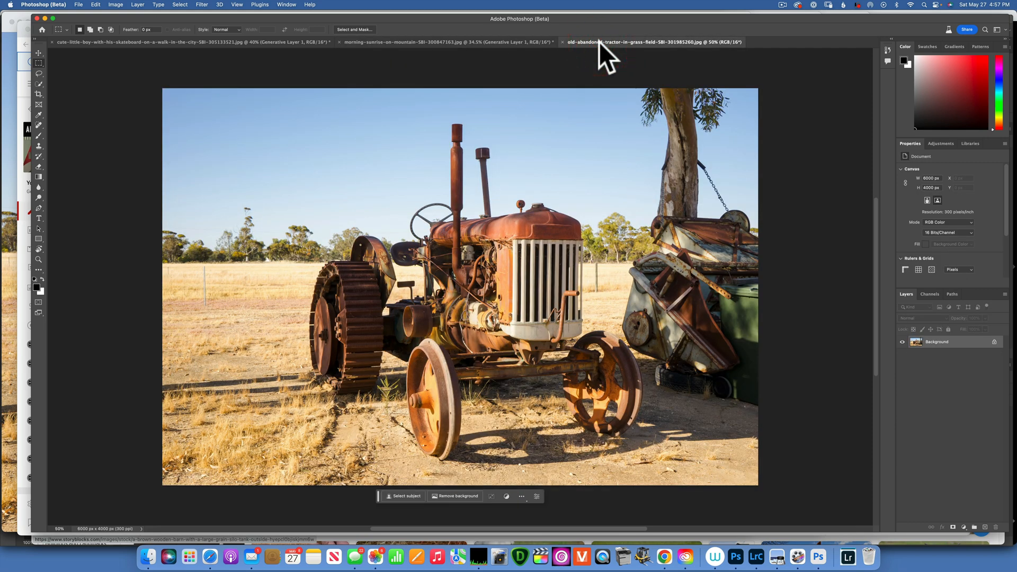
key("z")
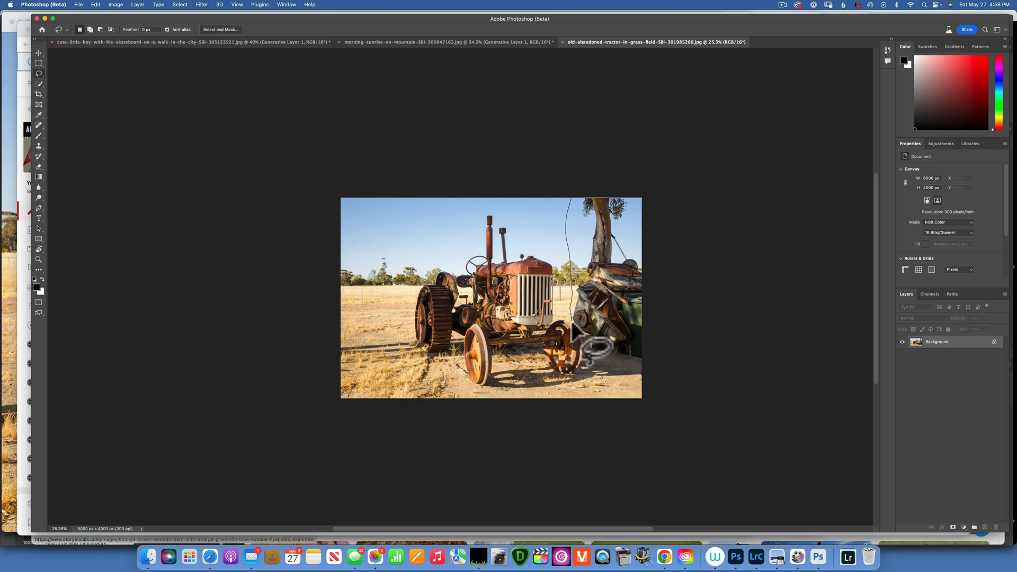
mouse_move(661, 388)
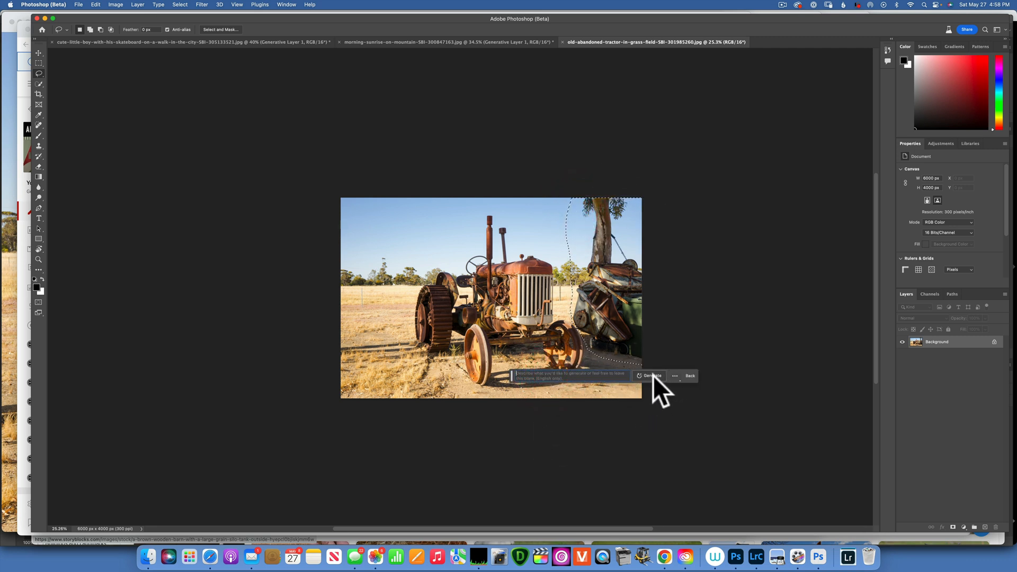
left_click(651, 375)
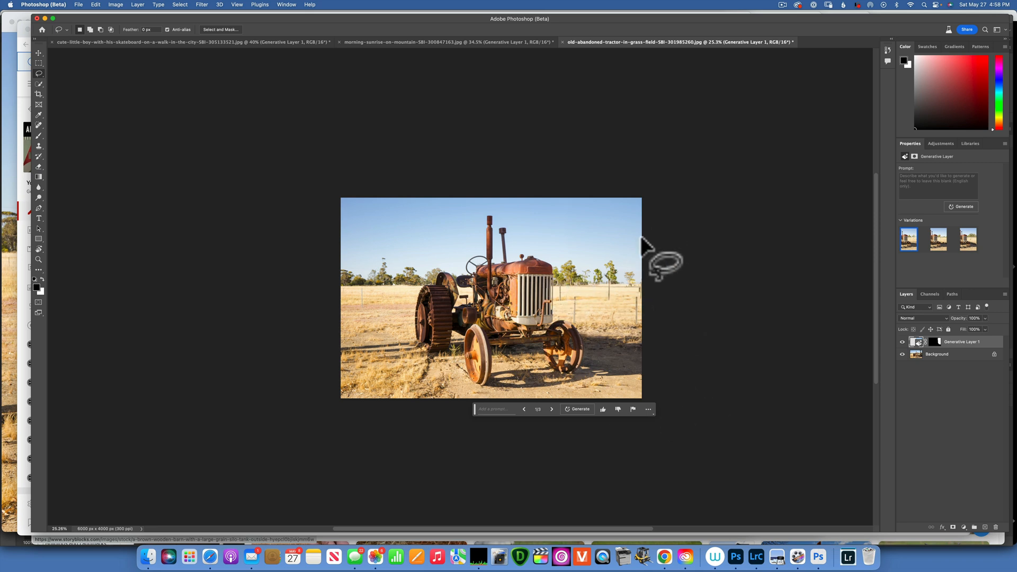
mouse_move(15, 49)
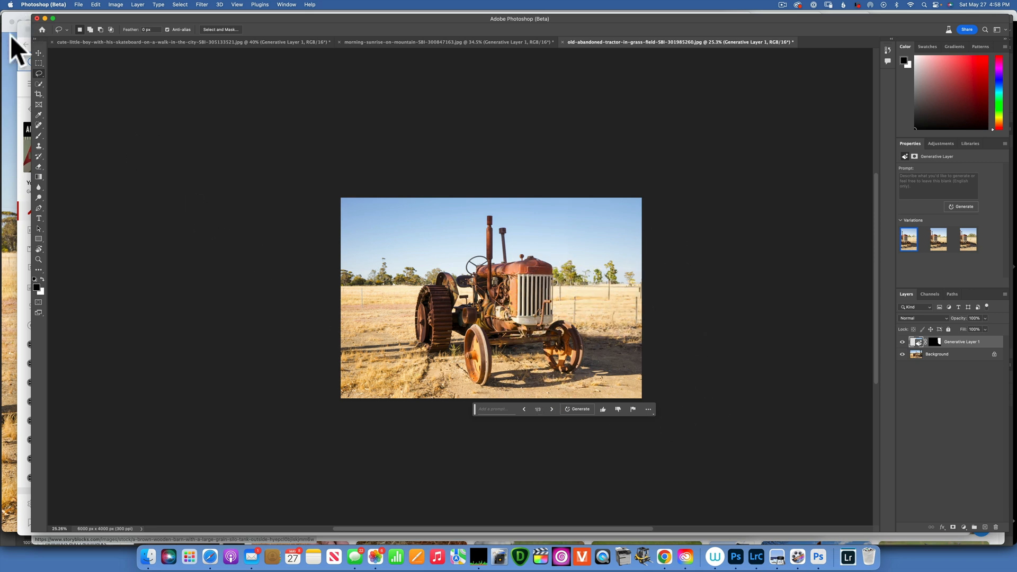
- Enlarge the tractor photo's canvas downward with the Crop tool, leaving a blank band
left_click(39, 94)
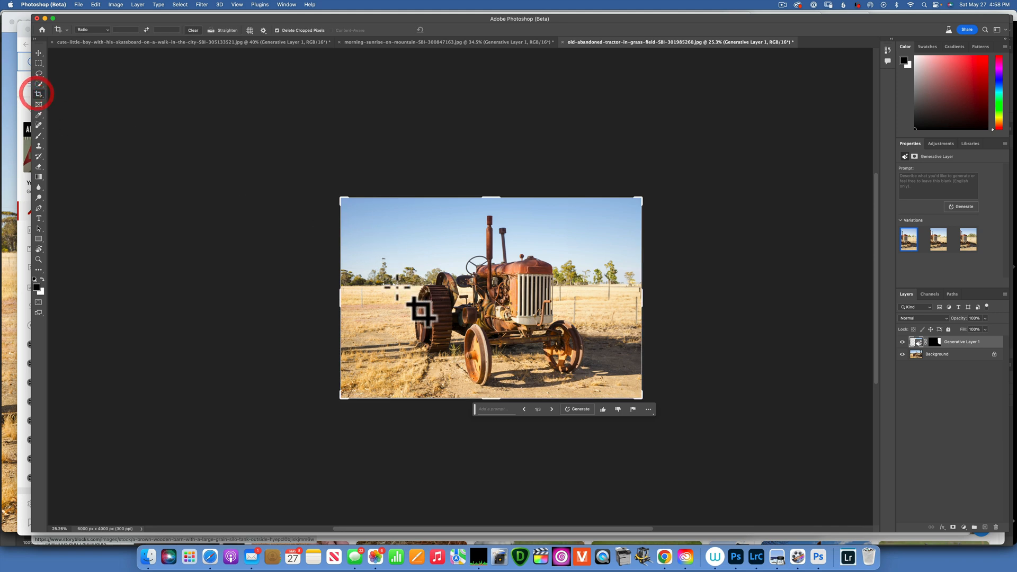
left_click_drag(490, 395, 491, 438)
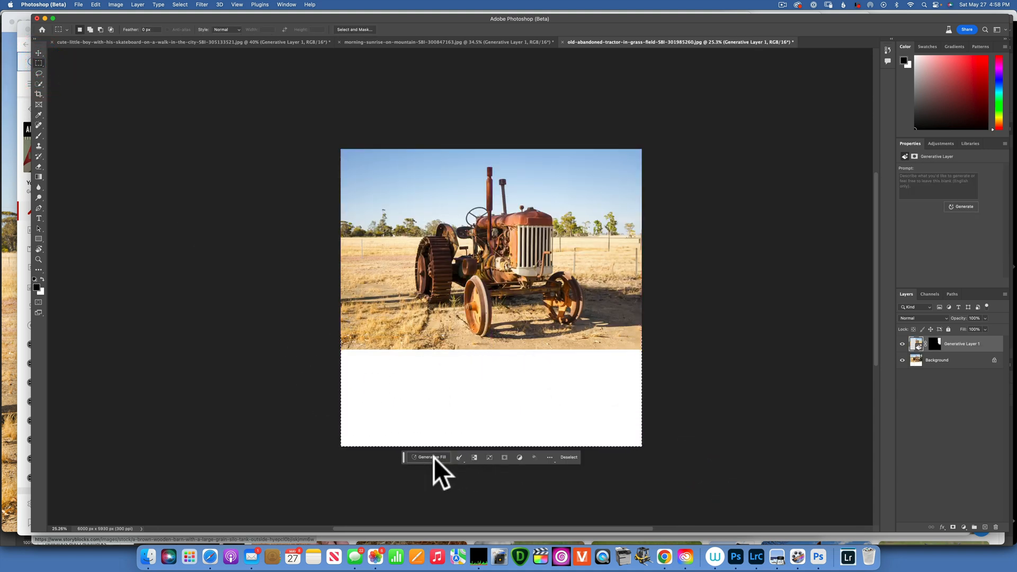
- Generate a 'reflection' fill for the blank band below the tractor
left_click(431, 457)
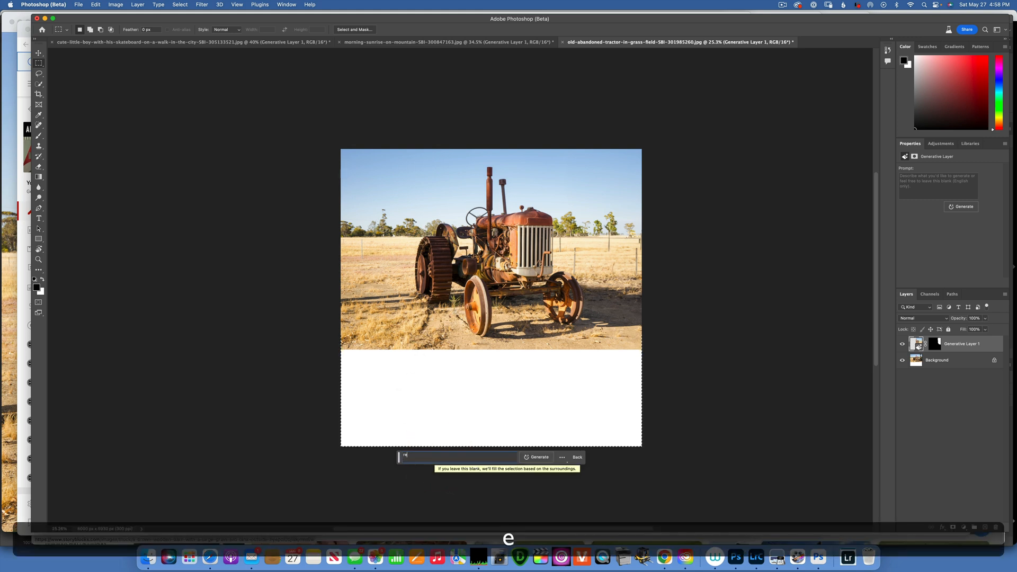
type("eflection")
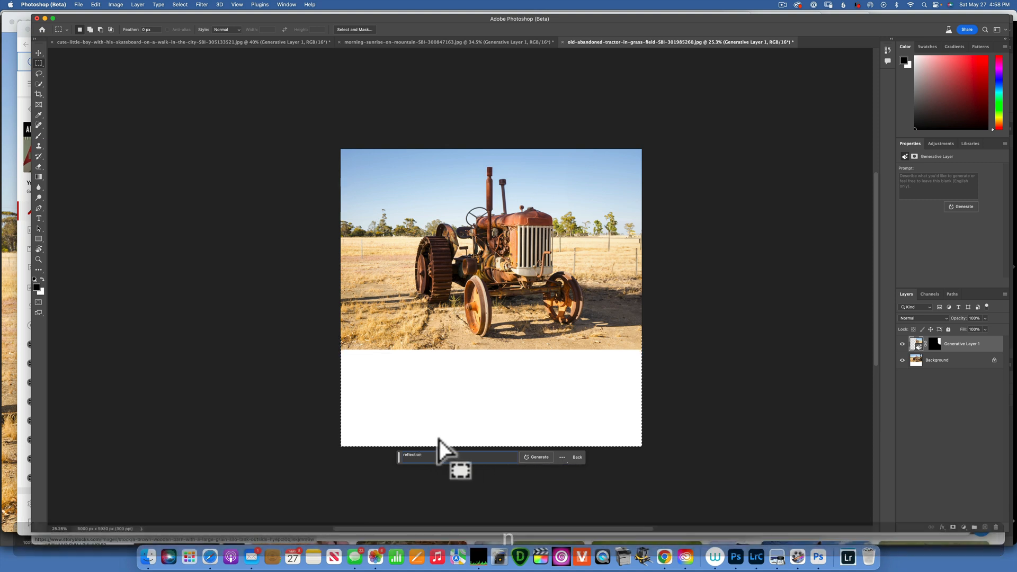
left_click(538, 456)
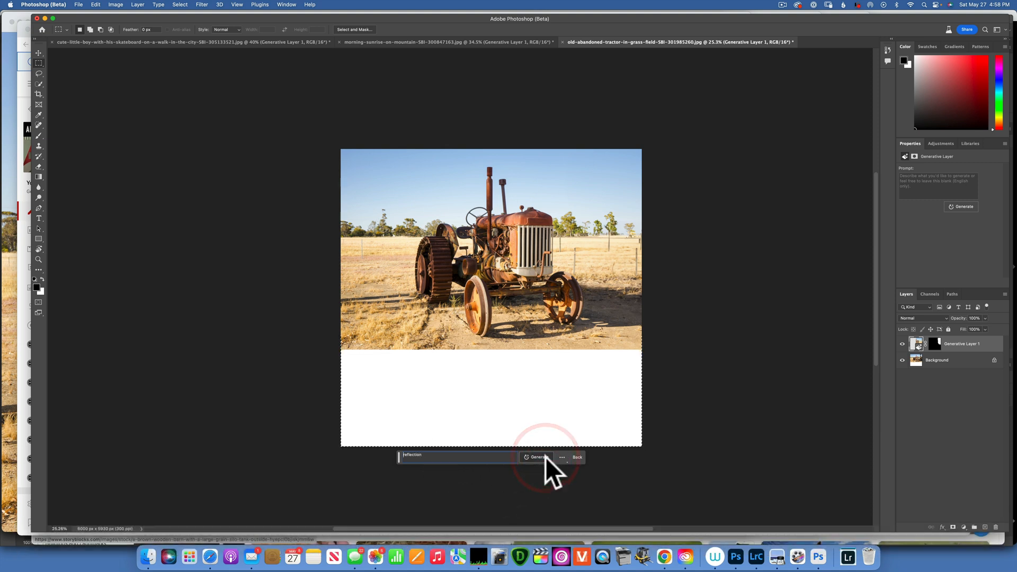
- Generate a pond reflecting the tractor and preview the first three versions
left_click(537, 457)
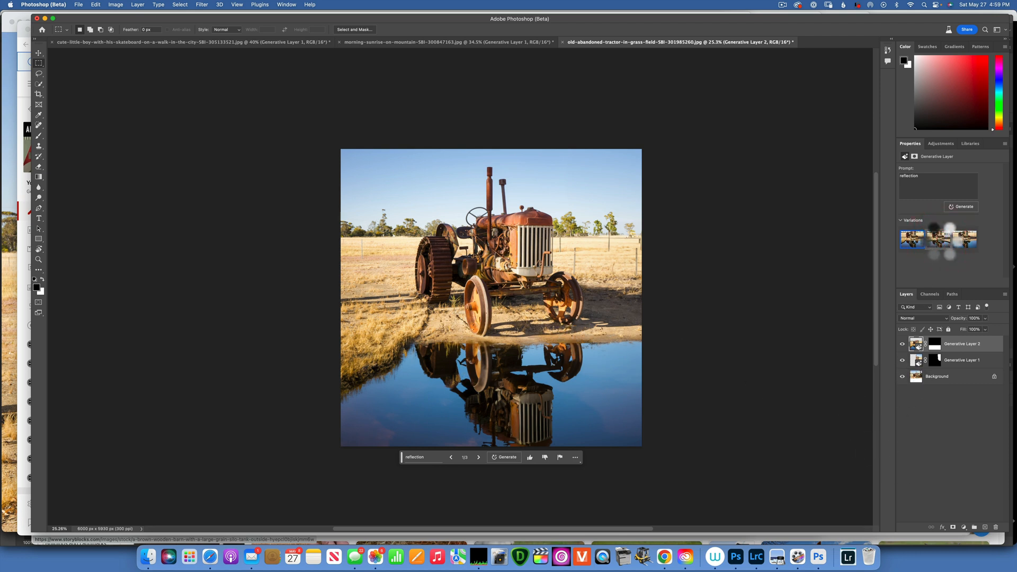
left_click(937, 239)
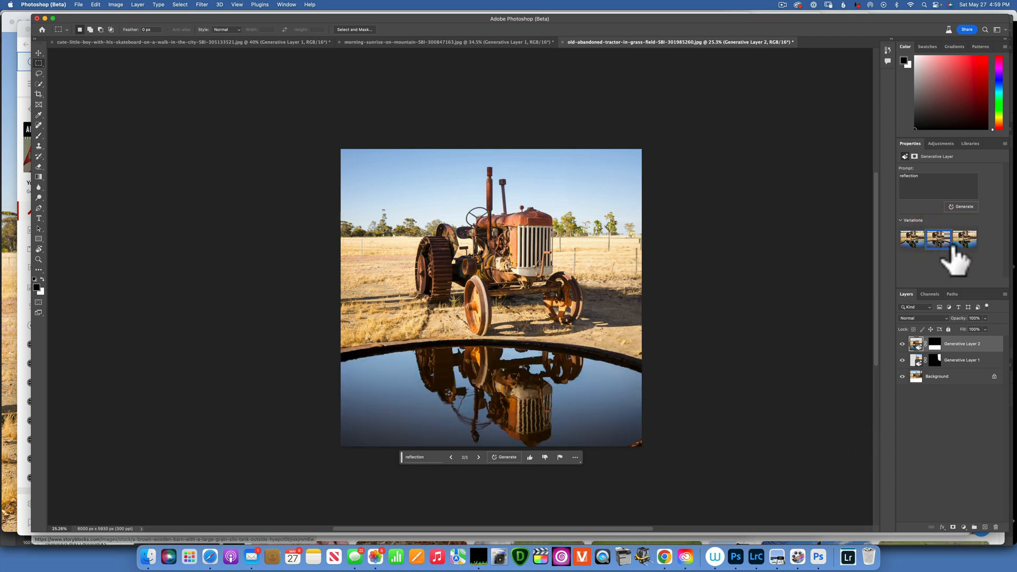
left_click(964, 238)
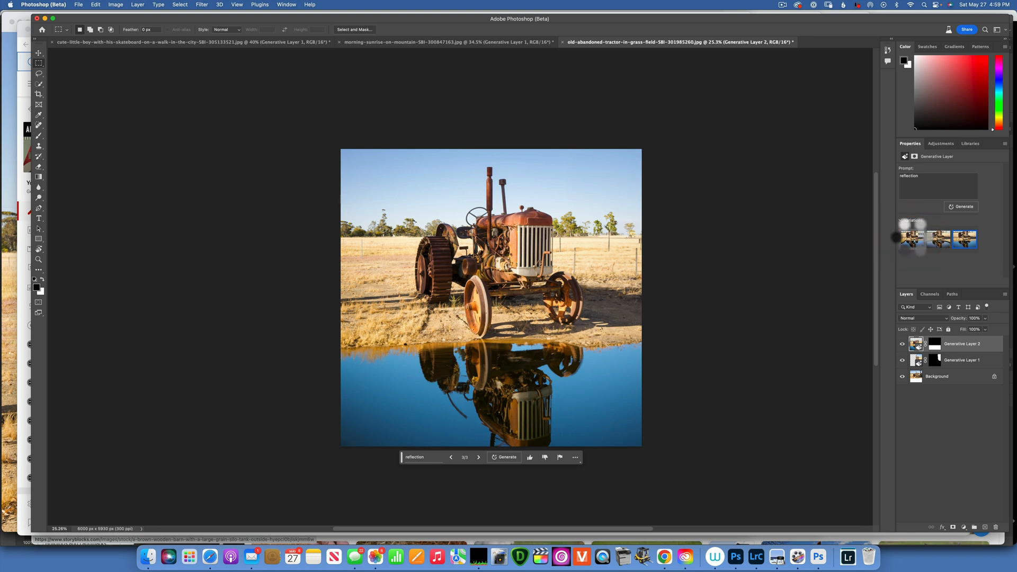
left_click(962, 207)
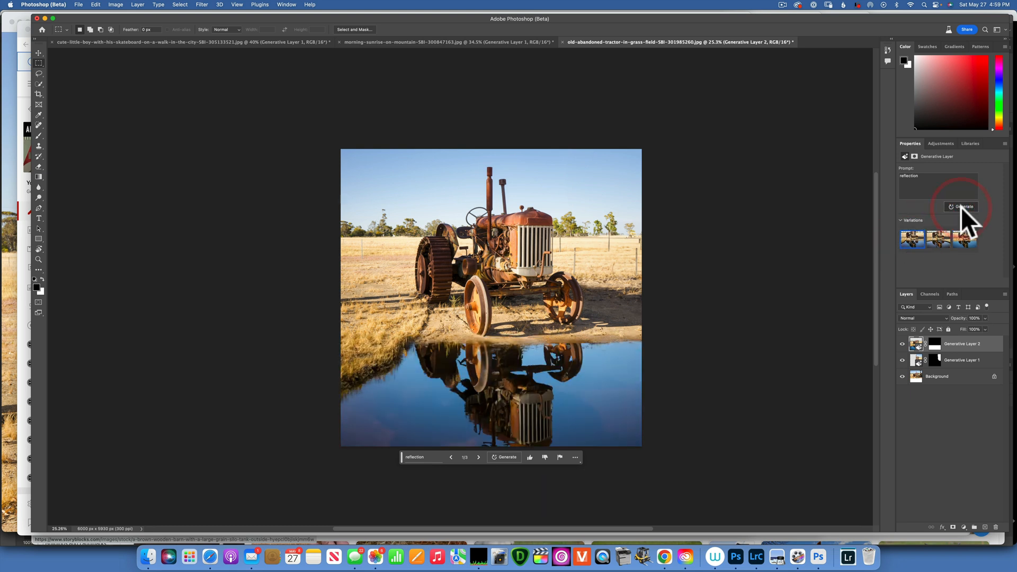
- Generate more pond versions, compare them and keep the fourth reflection
left_click(963, 207)
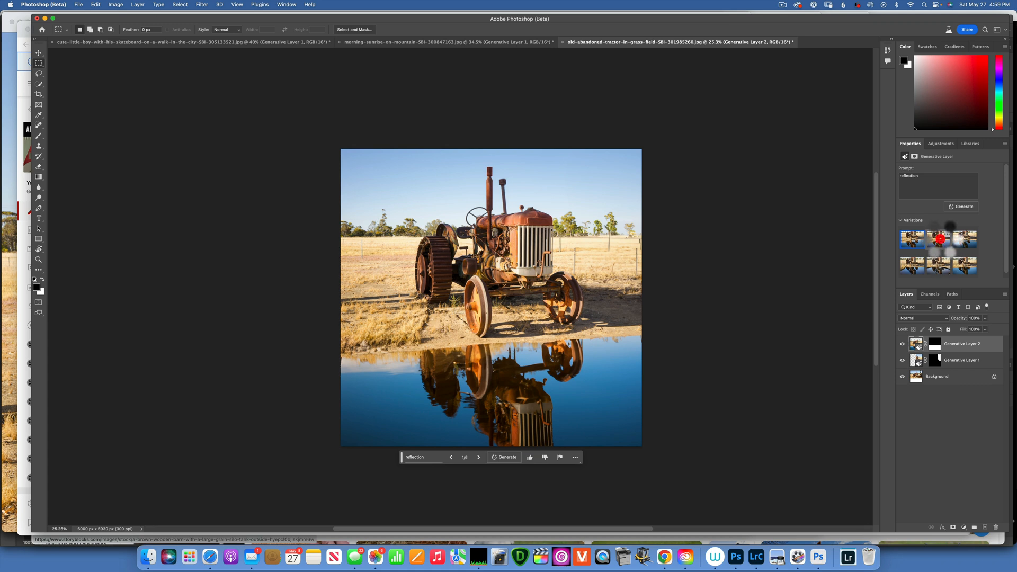
left_click(940, 239)
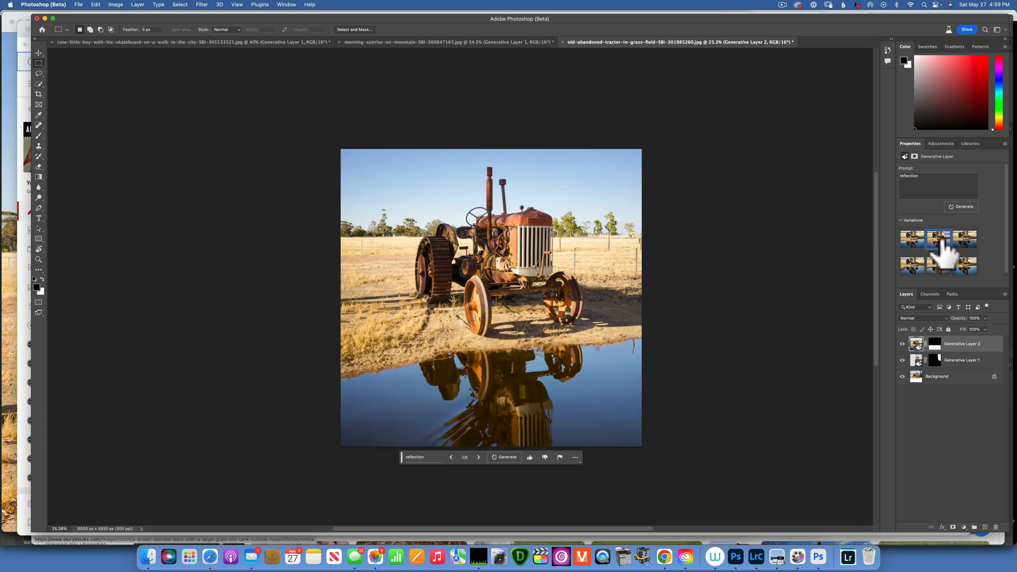
mouse_move(966, 248)
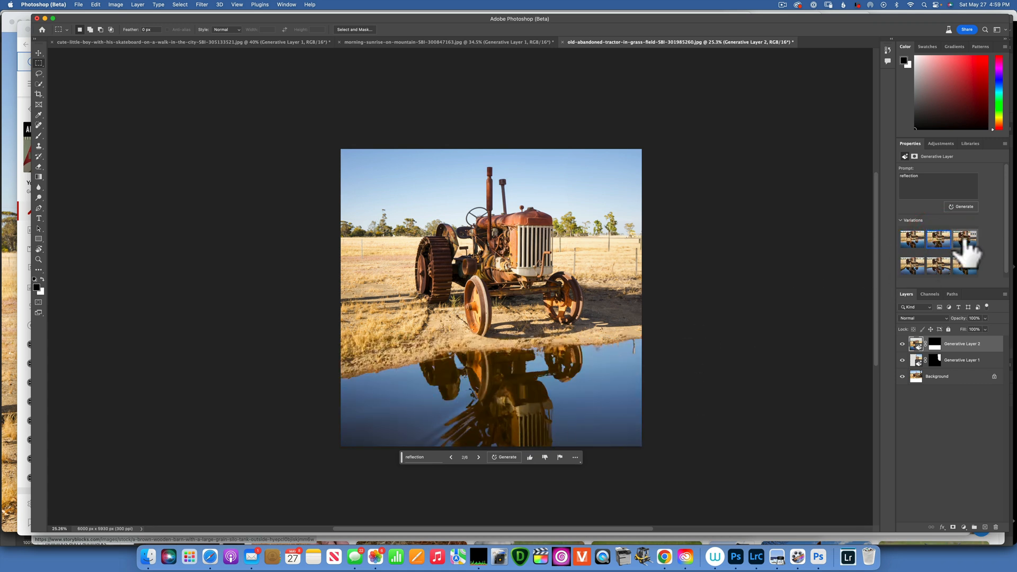
left_click(963, 238)
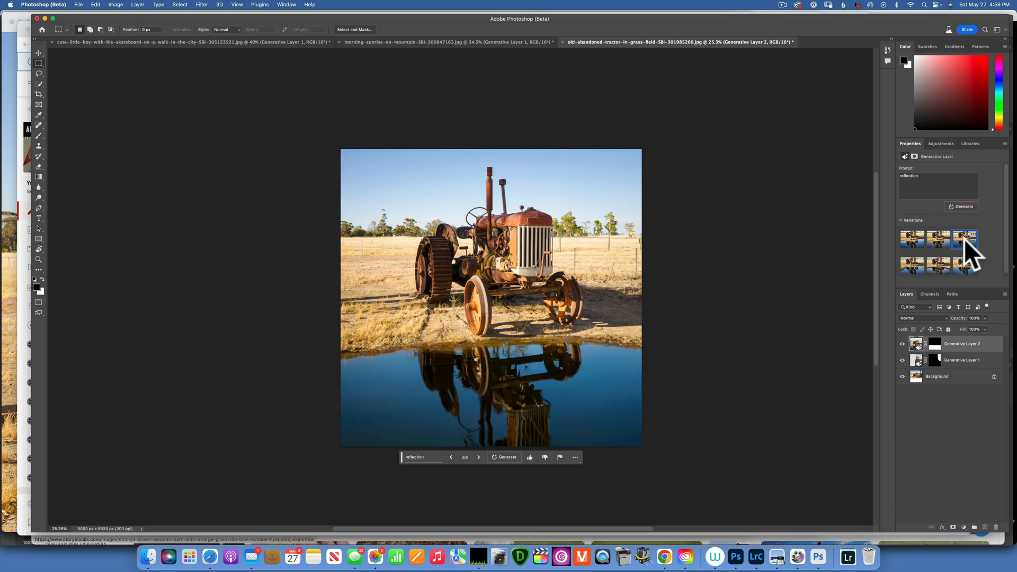
mouse_move(966, 260)
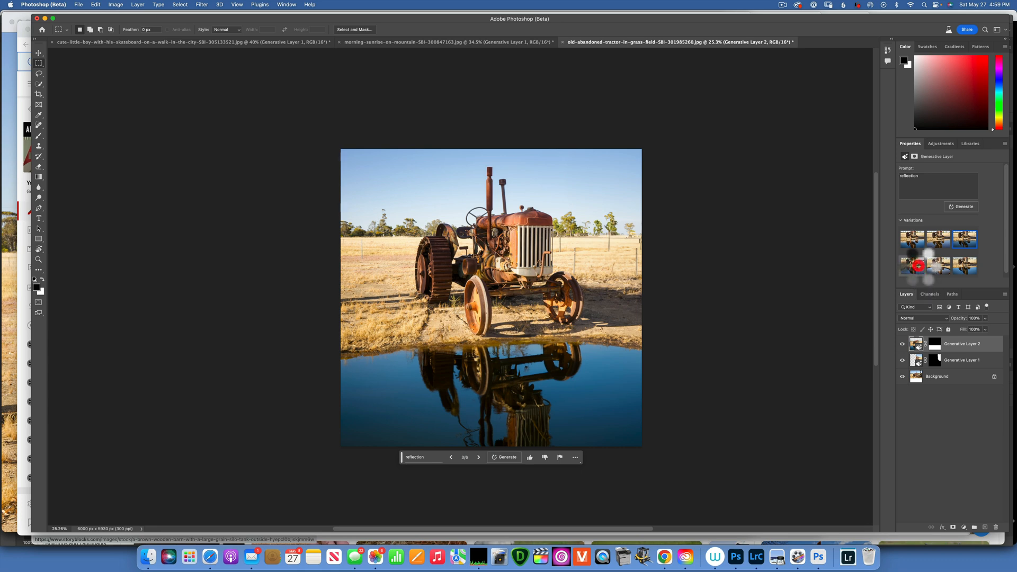
left_click(911, 265)
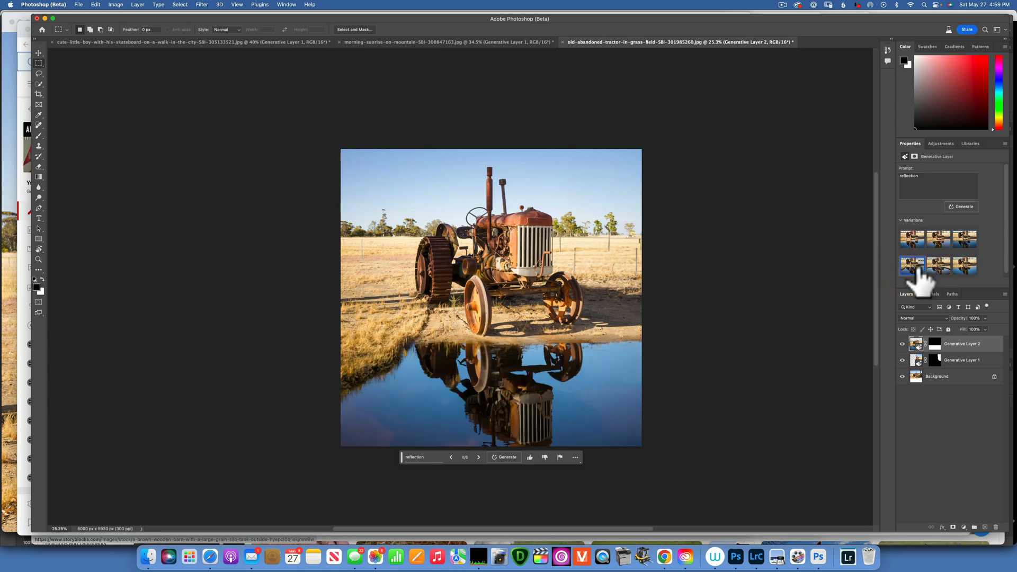